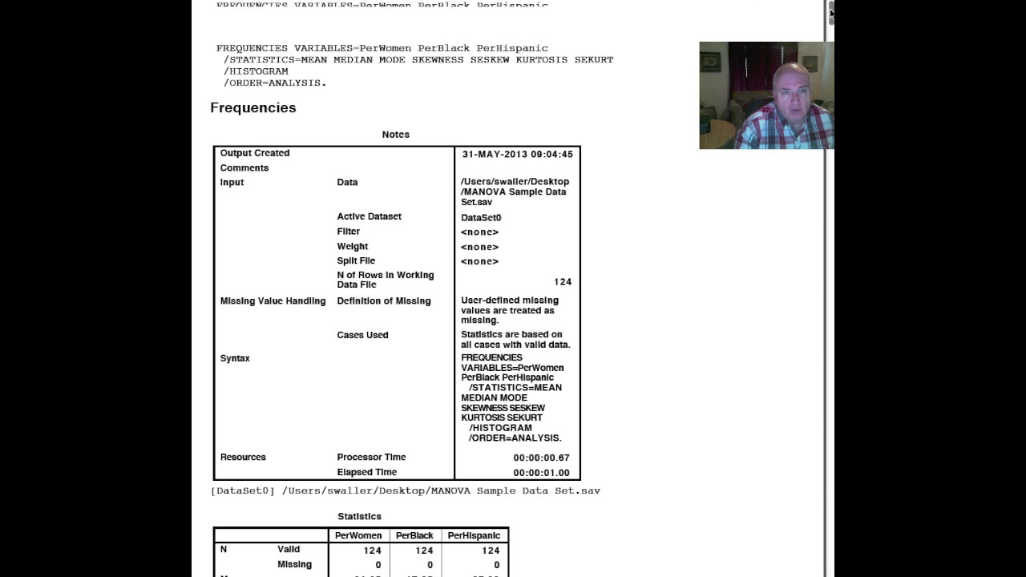
Scroll past the Frequencies Notes to the Statistics table for PerWomen, PerBlack and PerHispanic
scroll(down, 3)
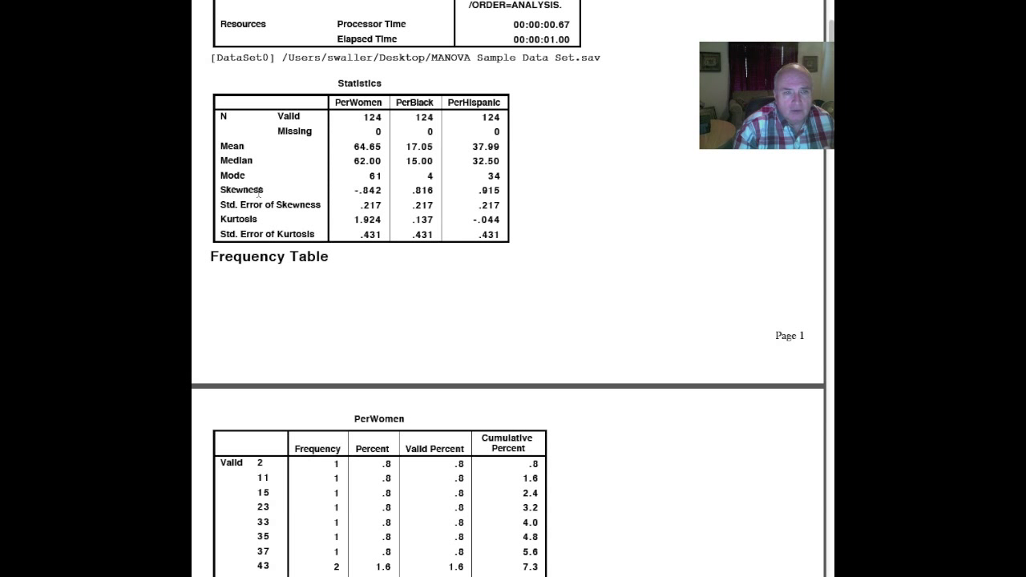
double_click(241, 189)
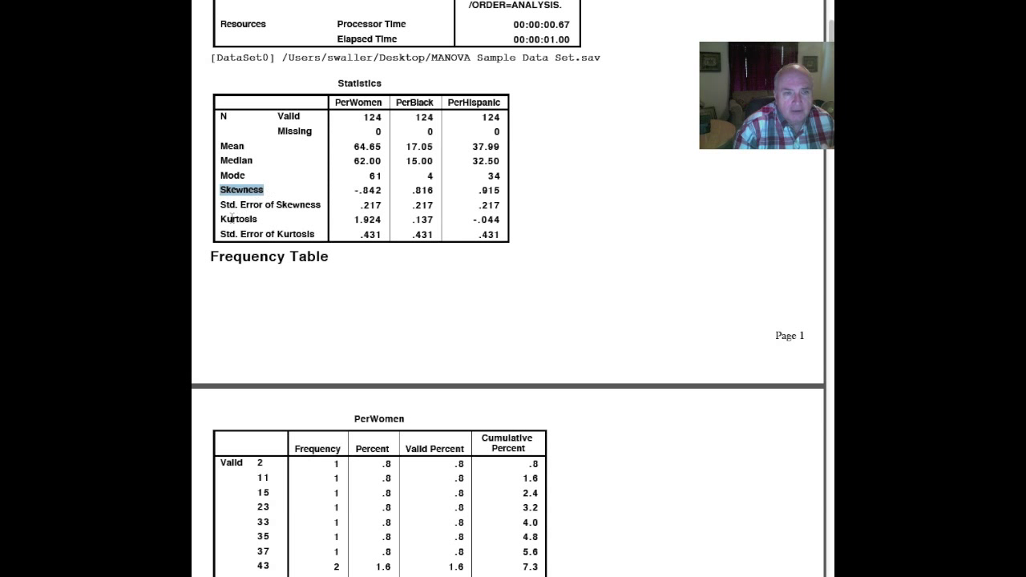
click(239, 218)
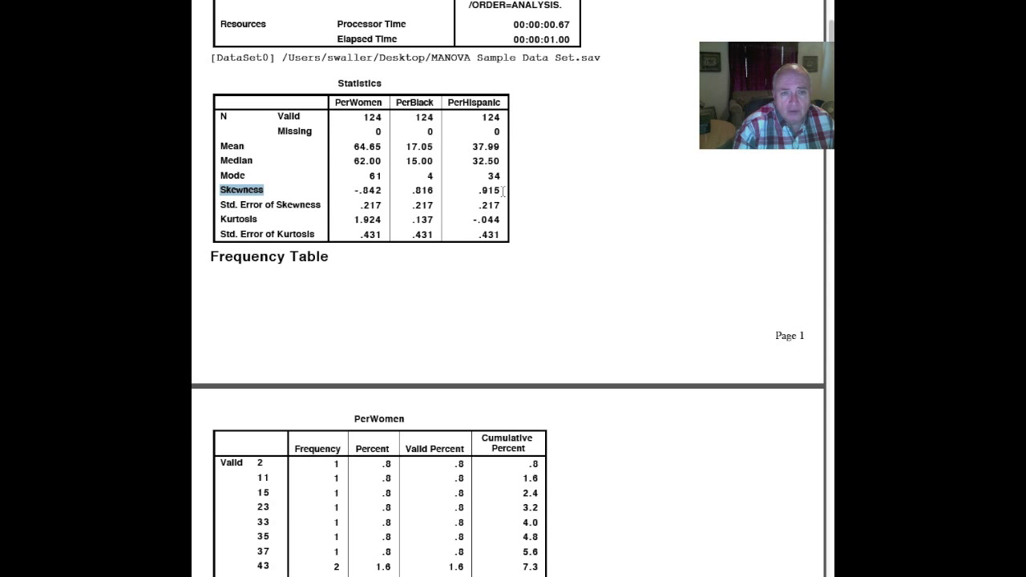
mouse_move(420, 191)
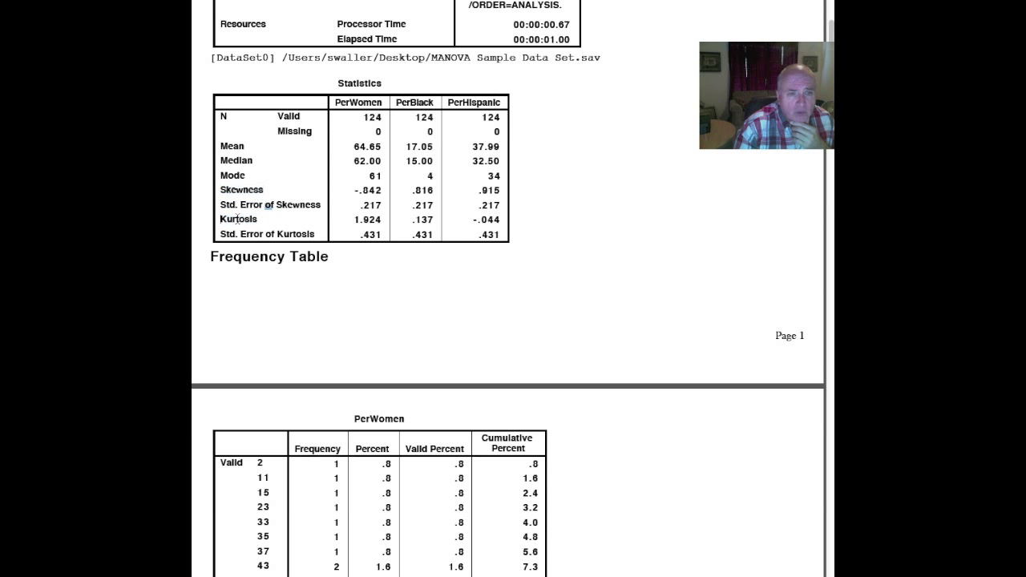
double_click(237, 218)
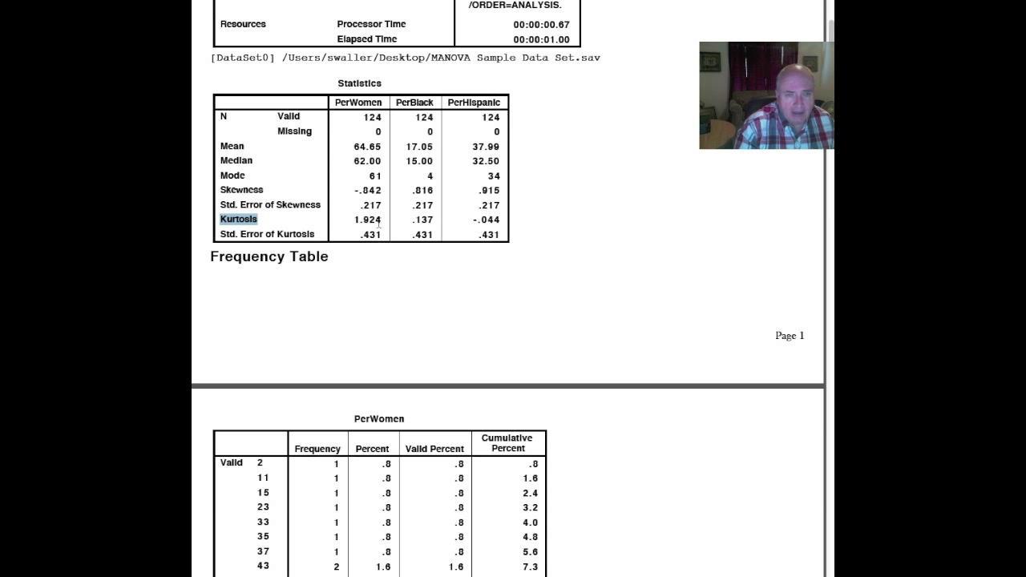
mouse_move(400, 237)
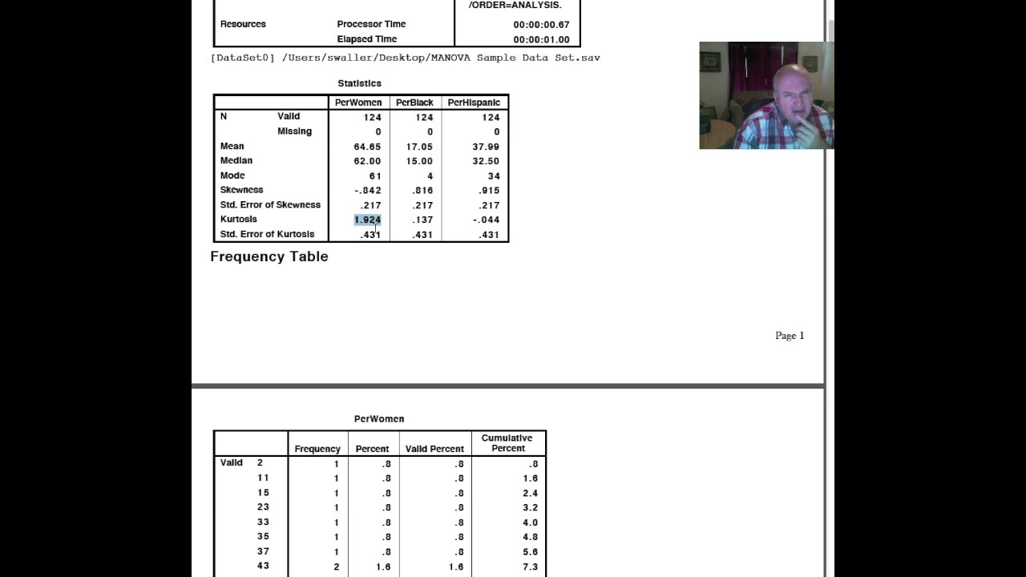
click(420, 218)
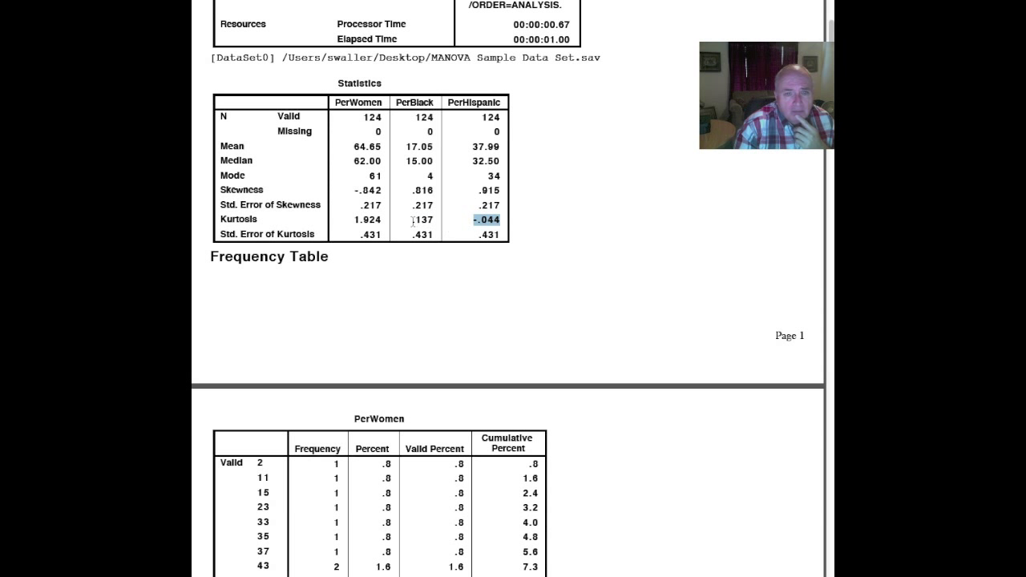
click(420, 218)
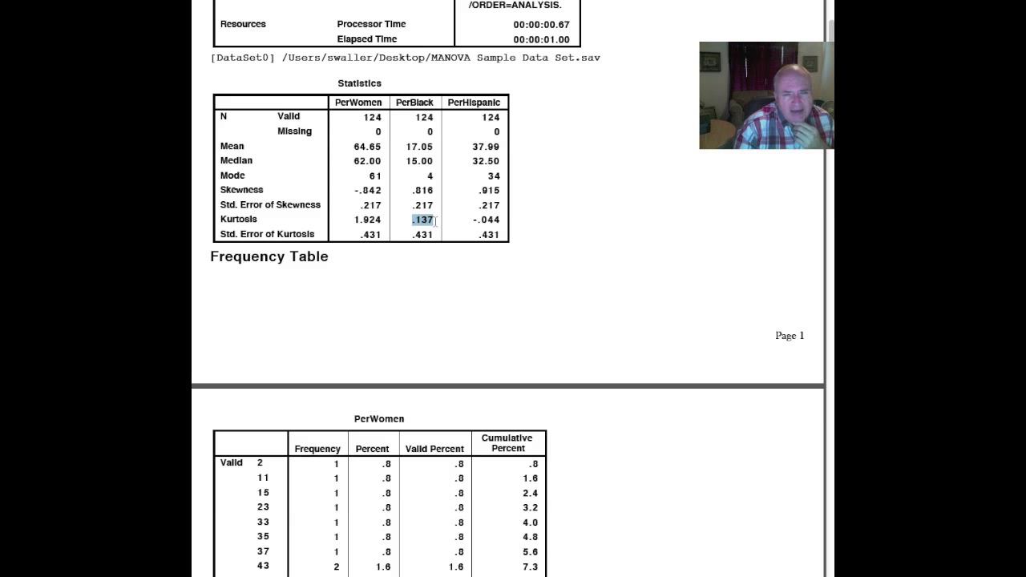
scroll(down, 3)
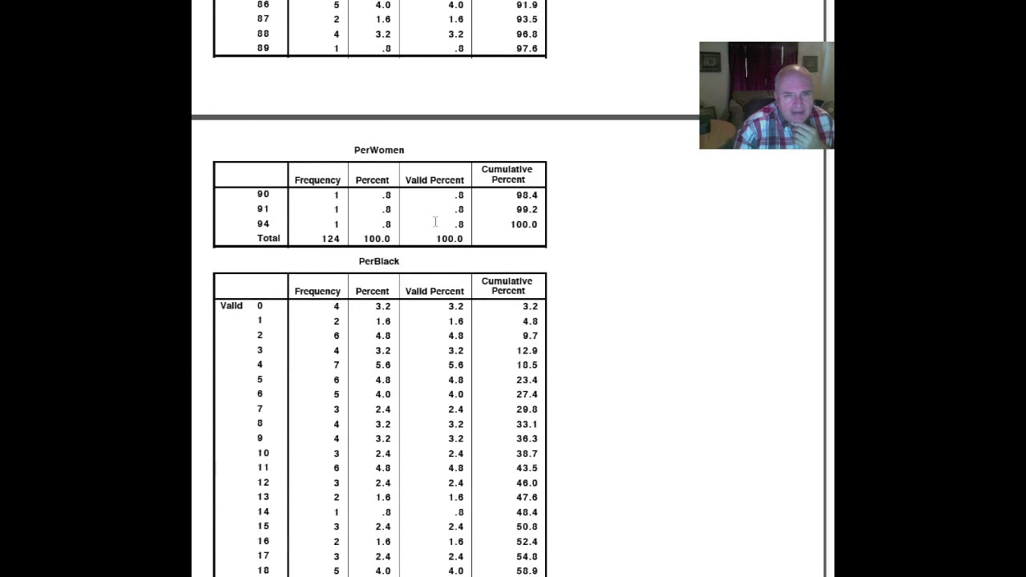
Scroll through the frequency tables and review the PerWomen histogram (mean 64.65, SD 16.423, N 124)
scroll(down, 3)
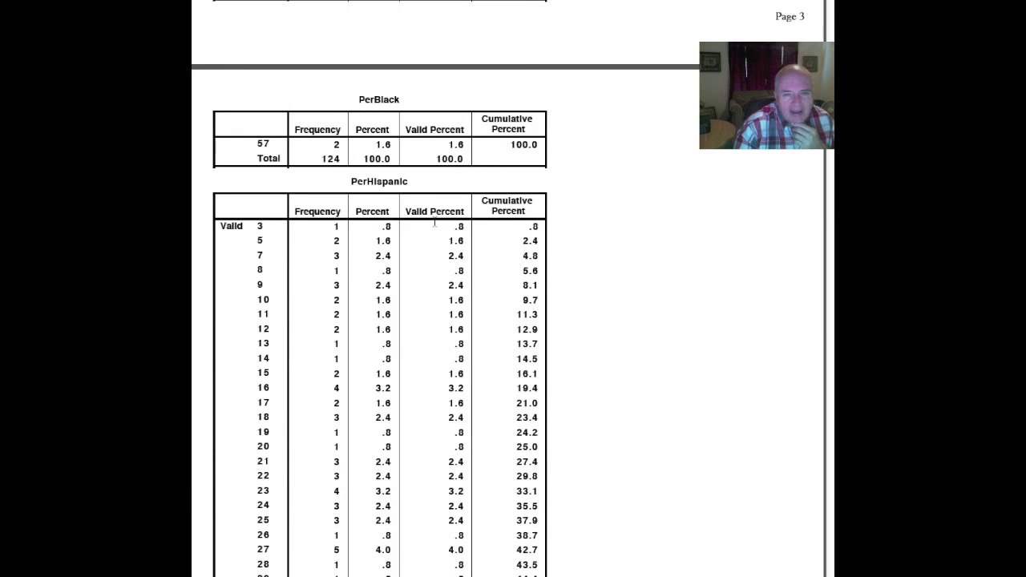
scroll(down, 3)
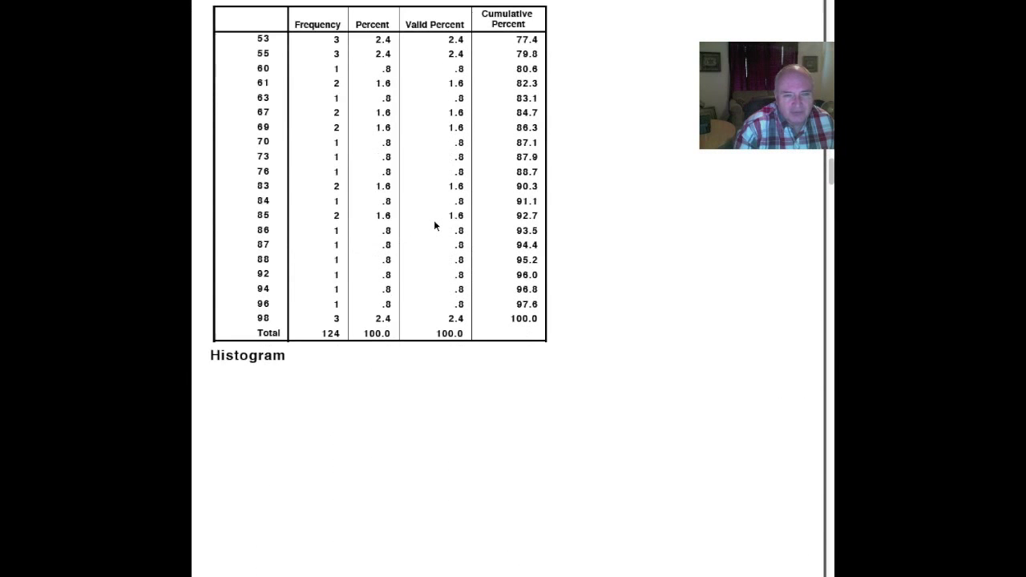
scroll(down, 3)
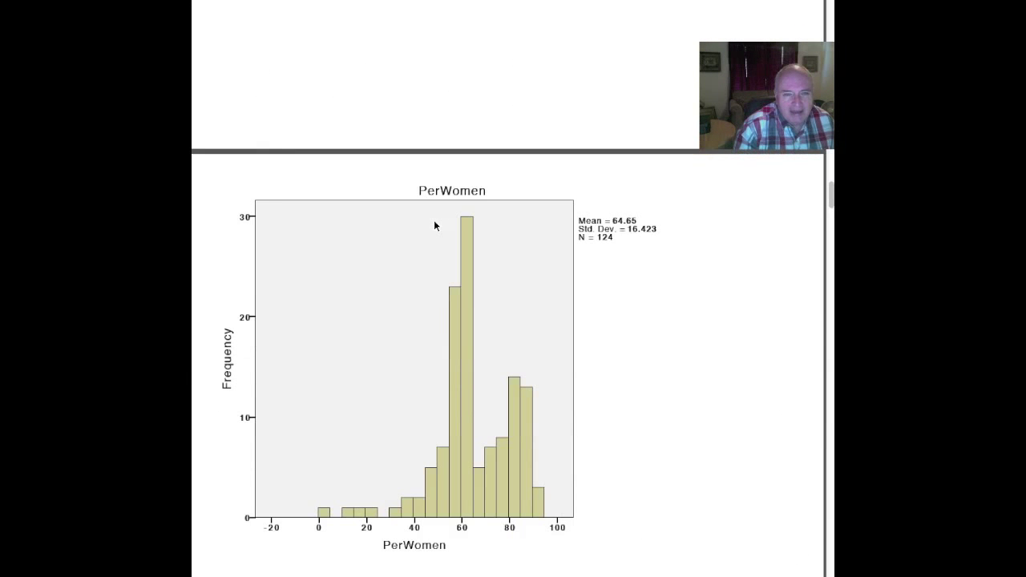
scroll(up, 3)
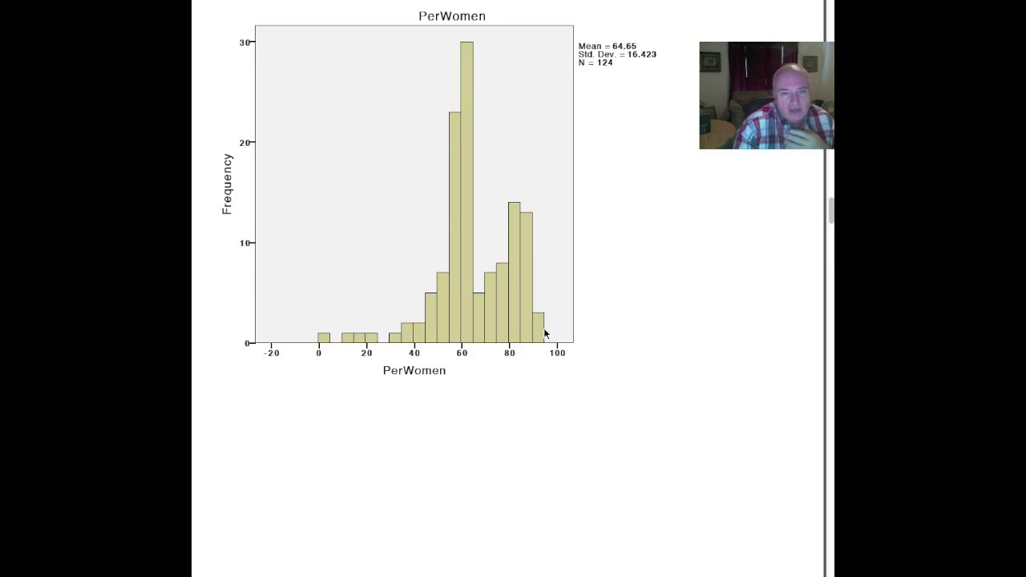
mouse_move(521, 315)
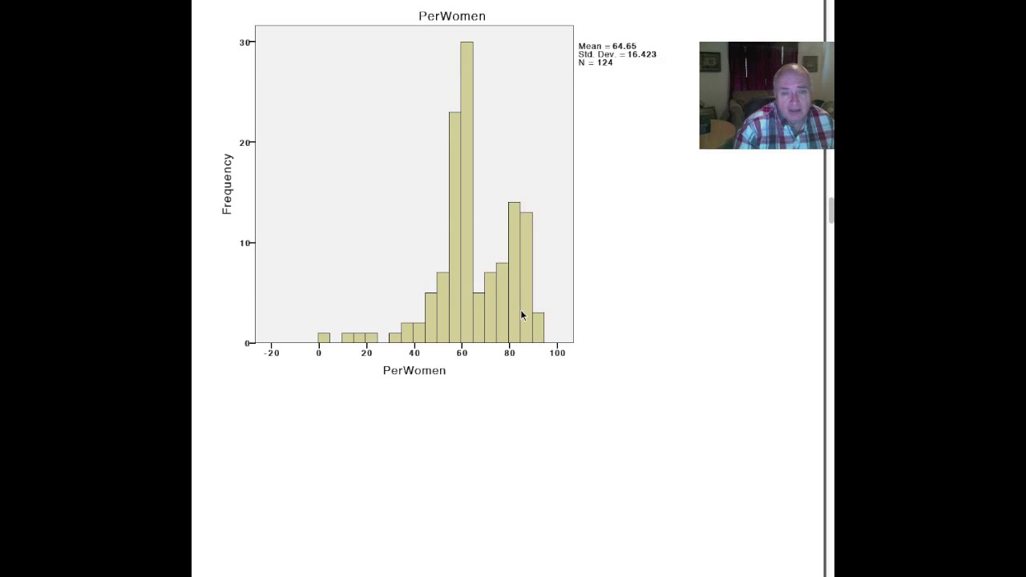
mouse_move(472, 290)
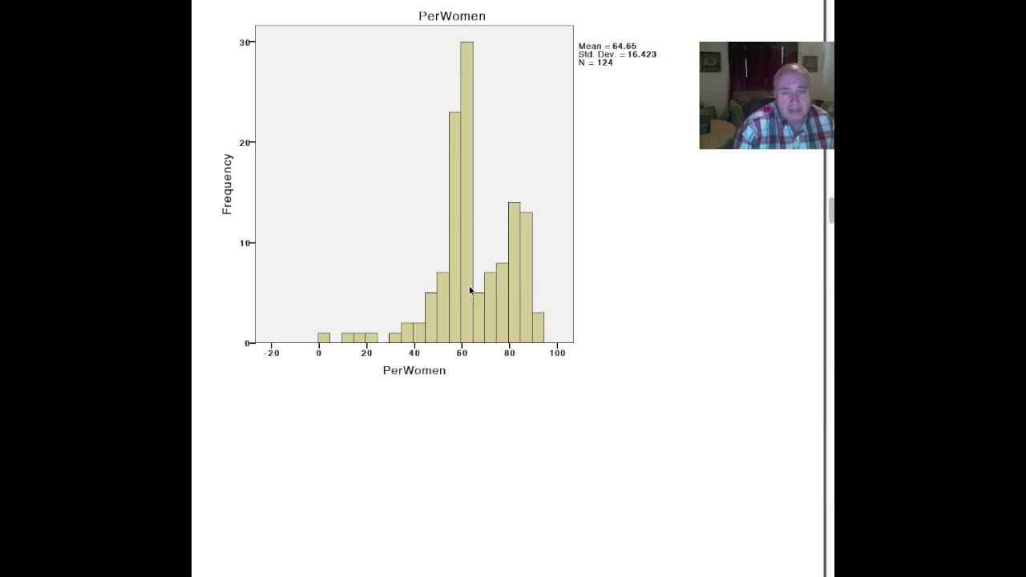
mouse_move(520, 289)
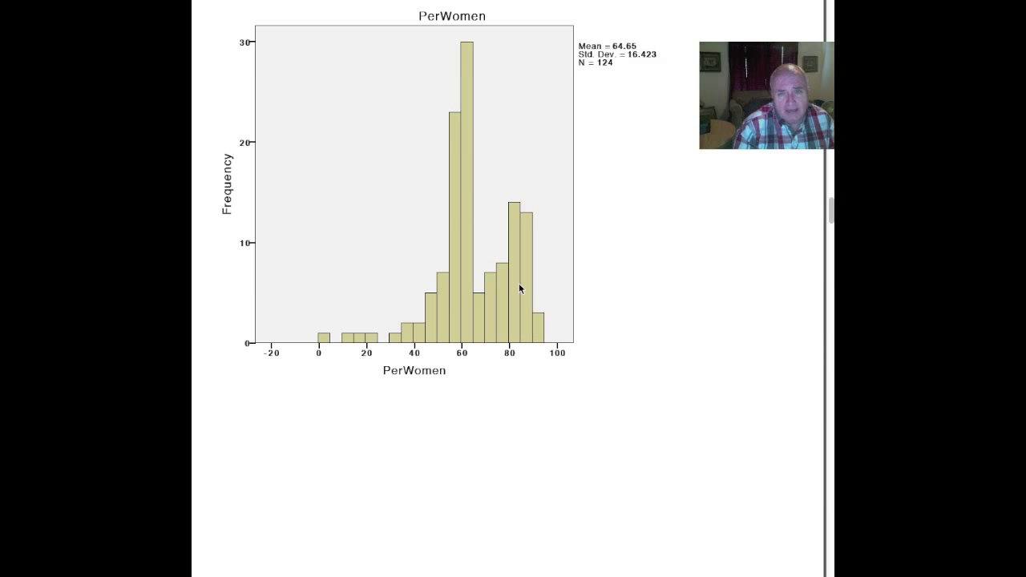
mouse_move(655, 286)
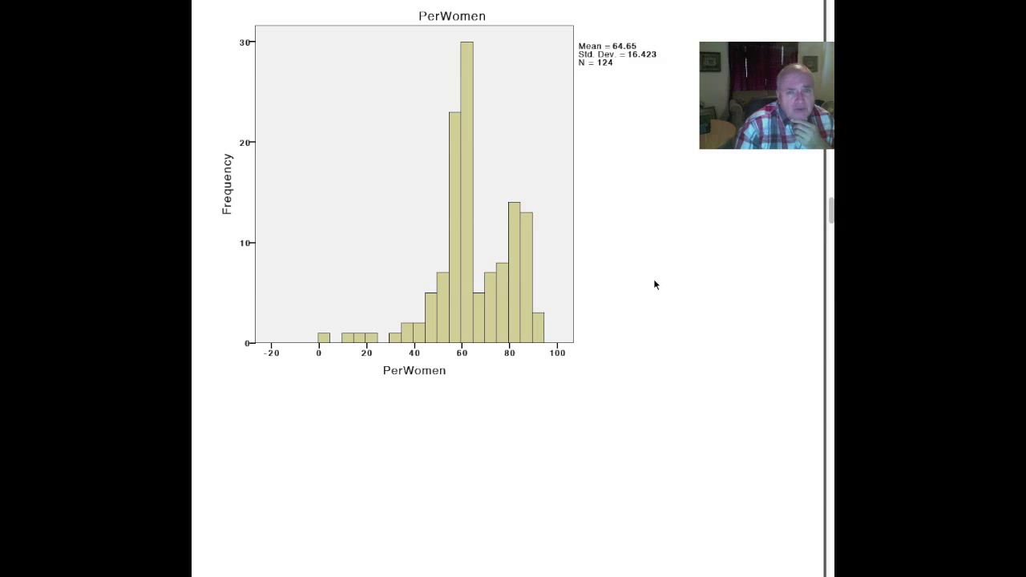
scroll(down, 3)
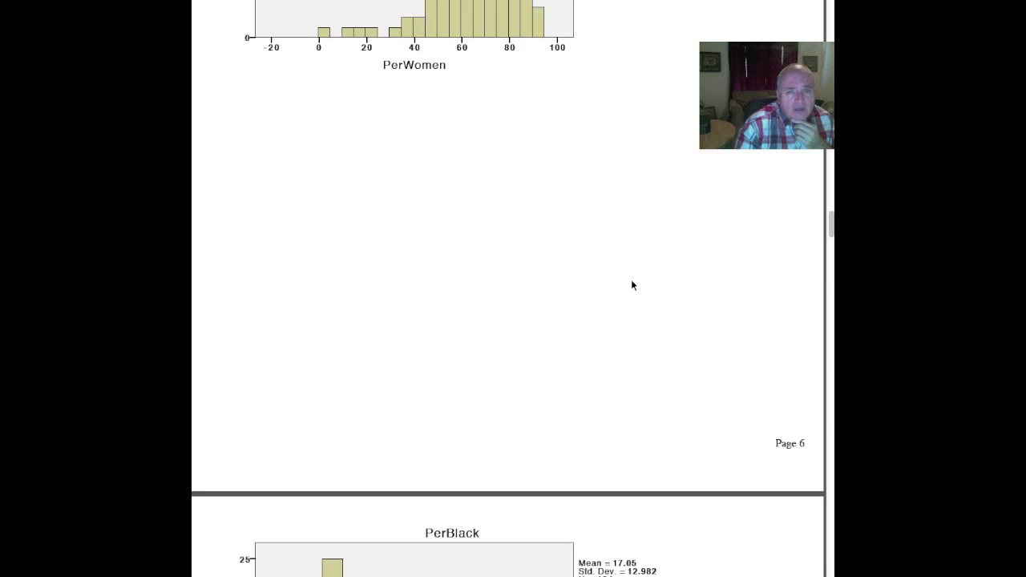
Scroll to review the PerBlack histogram (mean 17.05, SD 12.592, N 124) and on toward PerHispanic
scroll(down, 3)
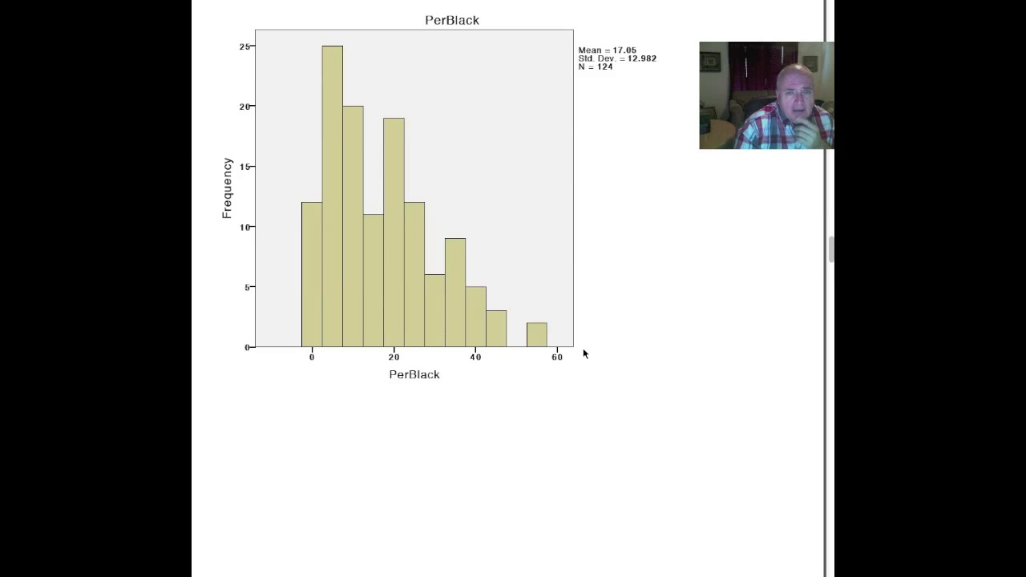
mouse_move(295, 318)
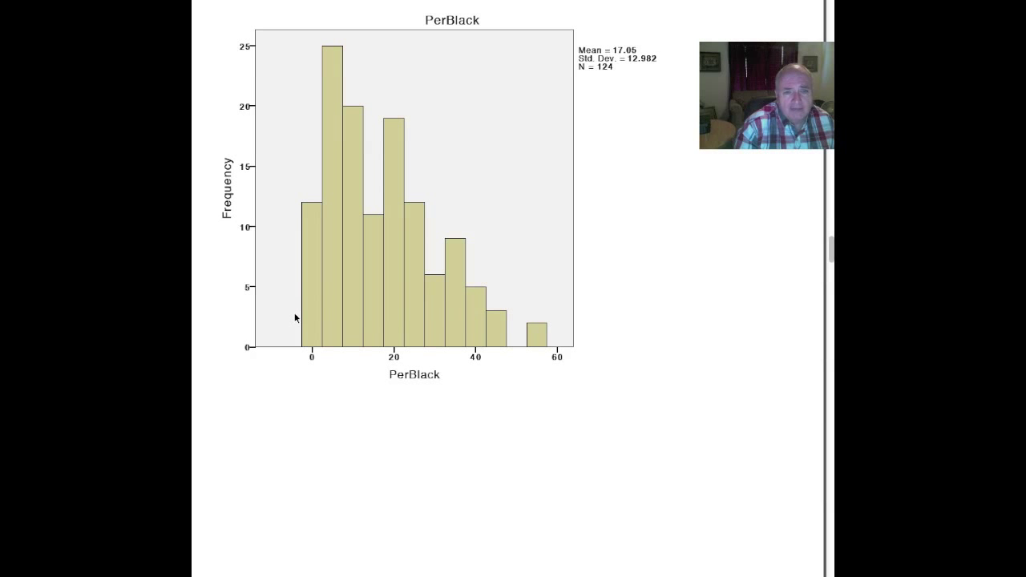
mouse_move(311, 315)
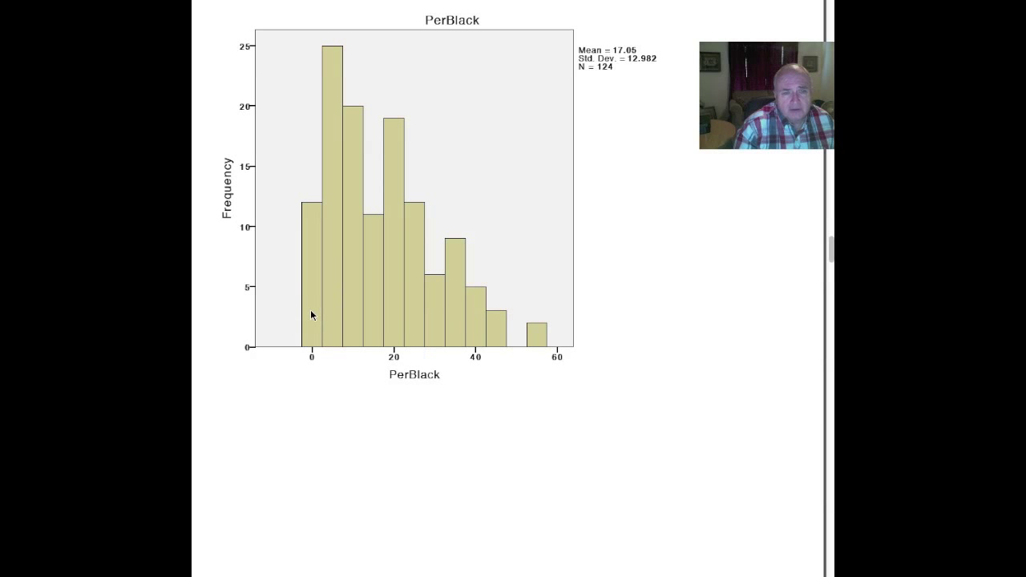
mouse_move(487, 278)
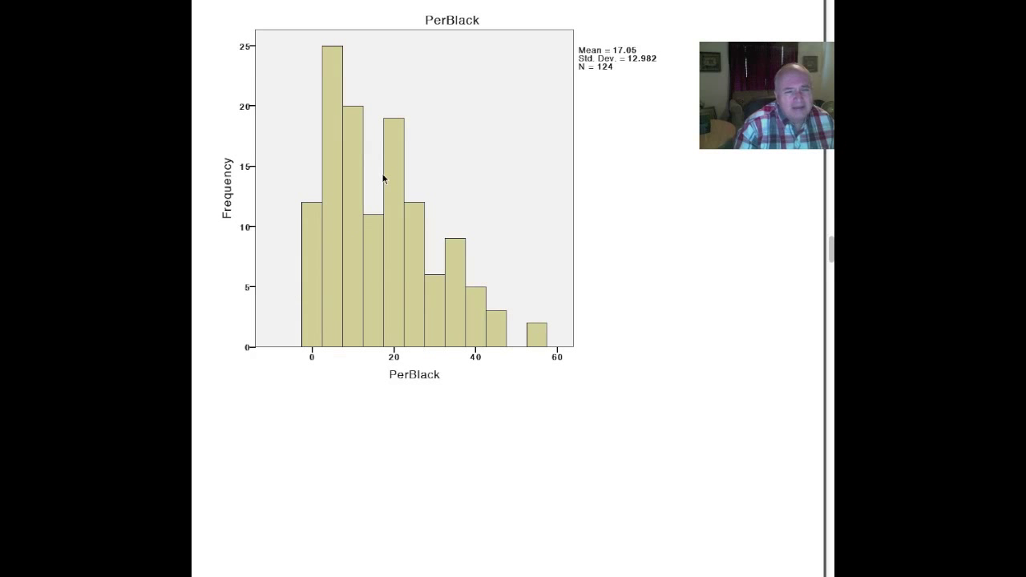
scroll(down, 3)
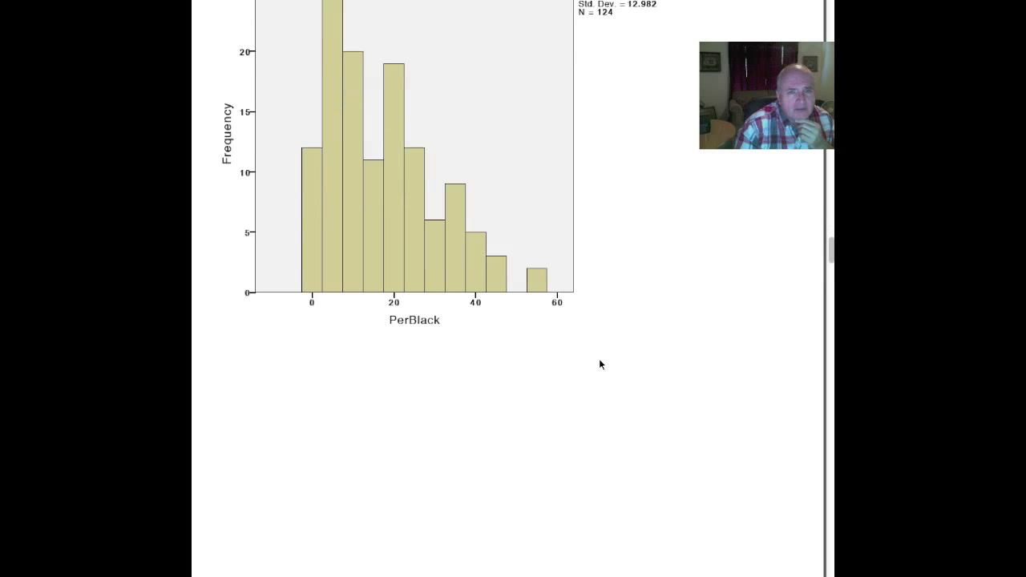
scroll(down, 3)
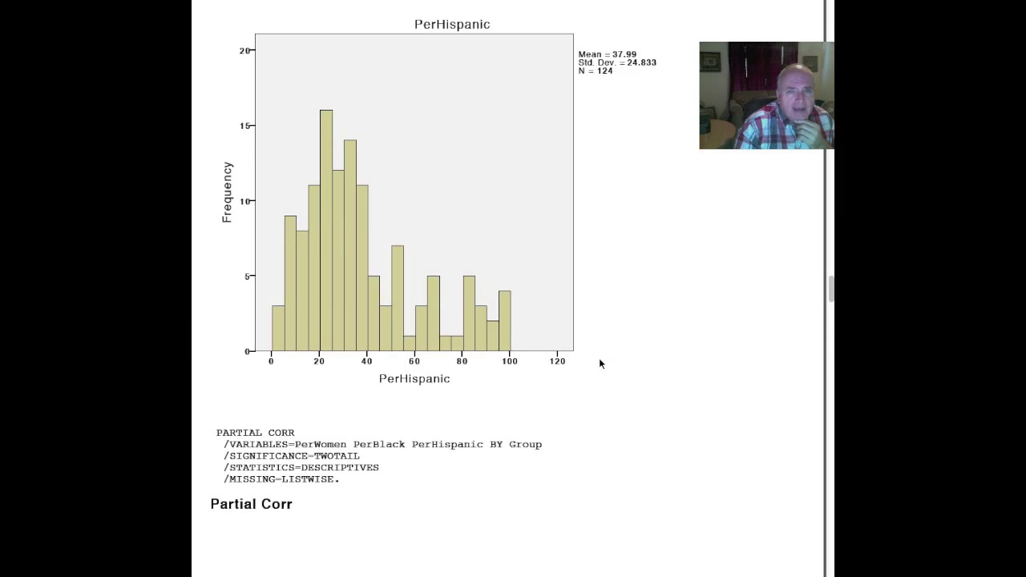
mouse_move(349, 106)
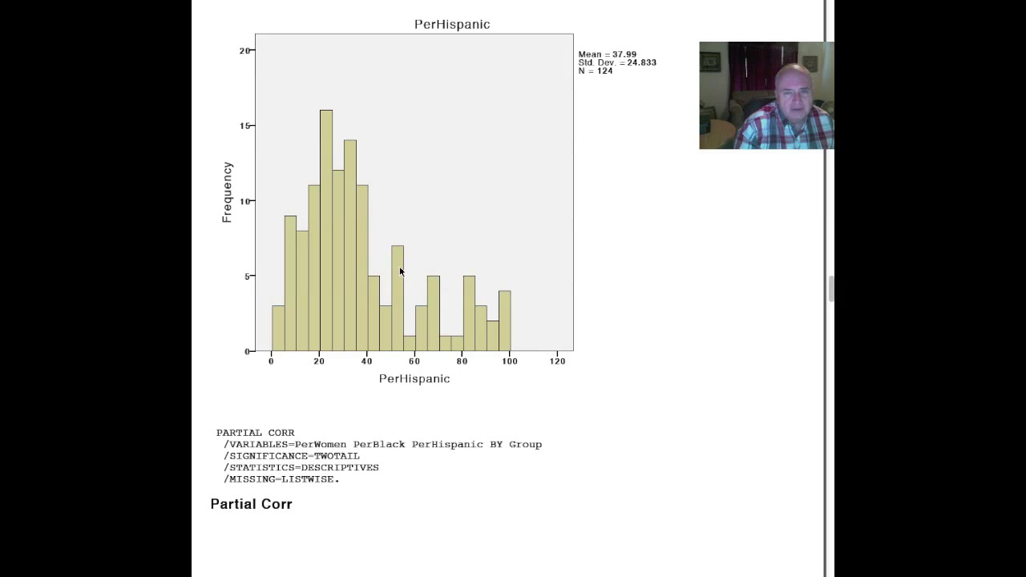
mouse_move(359, 290)
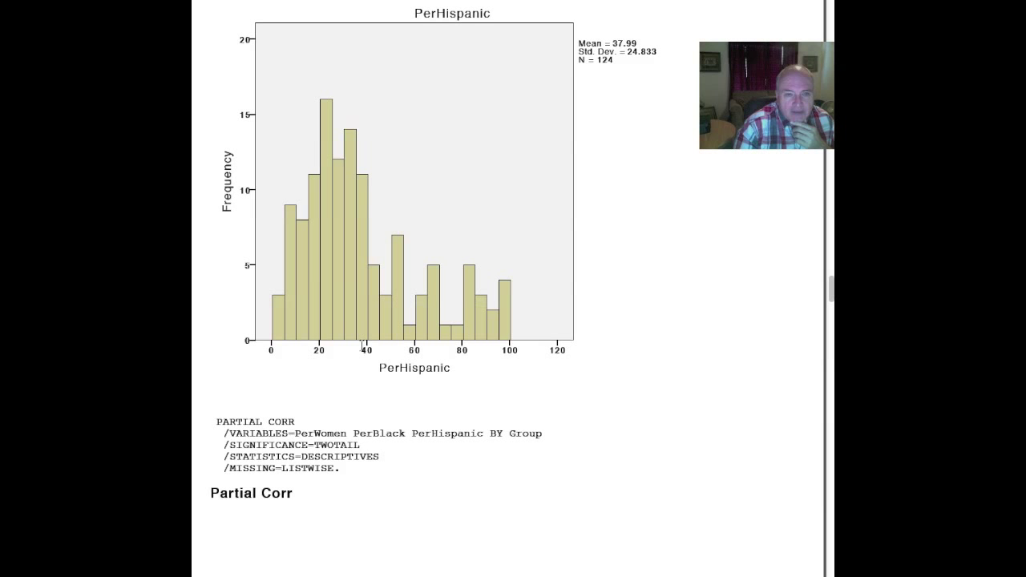
mouse_move(295, 282)
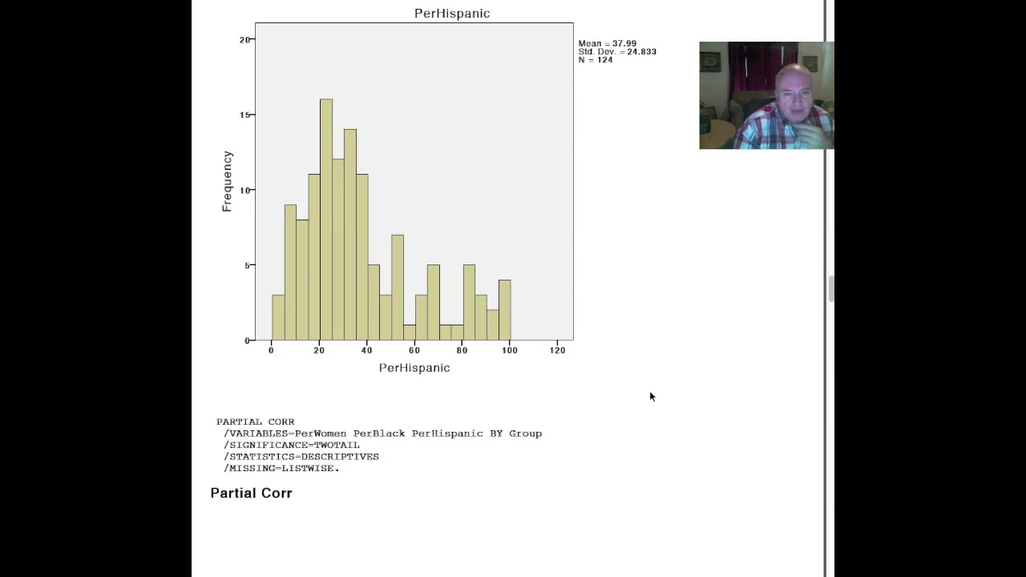
Scroll to the Partial Corr tables showing PerBlack–PerHispanic r = −.609, p = .000 controlling for Group
scroll(down, 3)
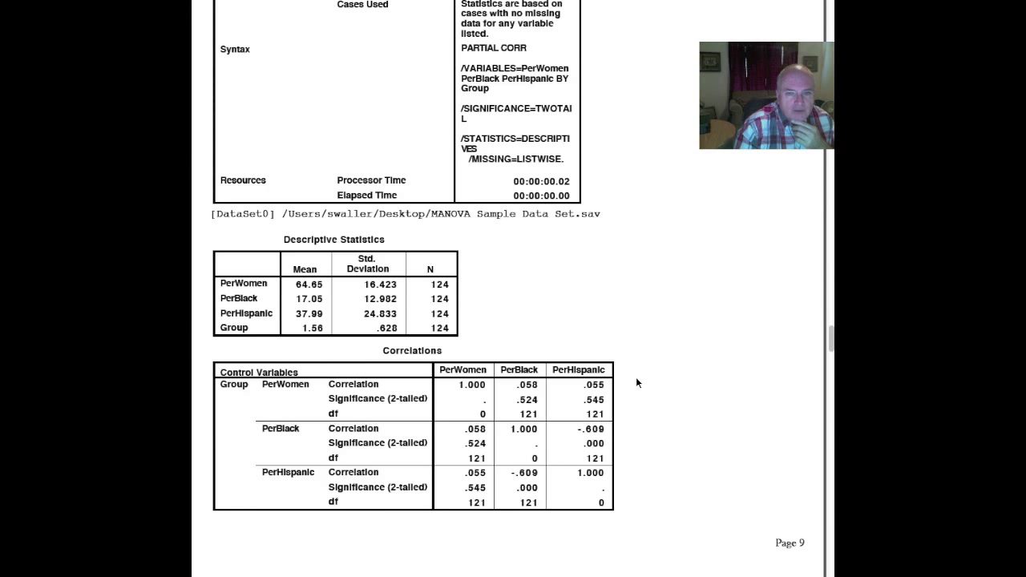
scroll(down, 3)
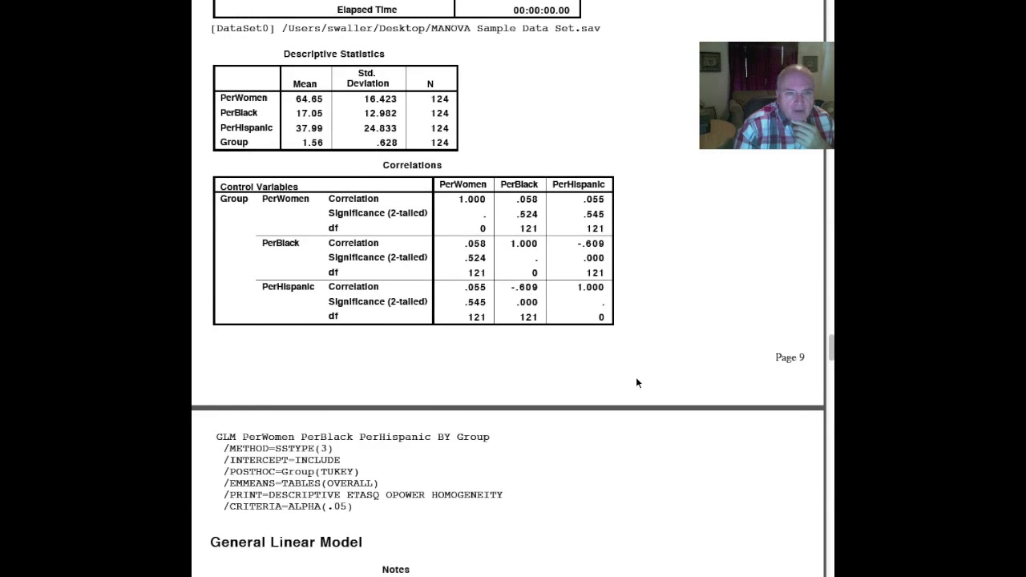
scroll(down, 3)
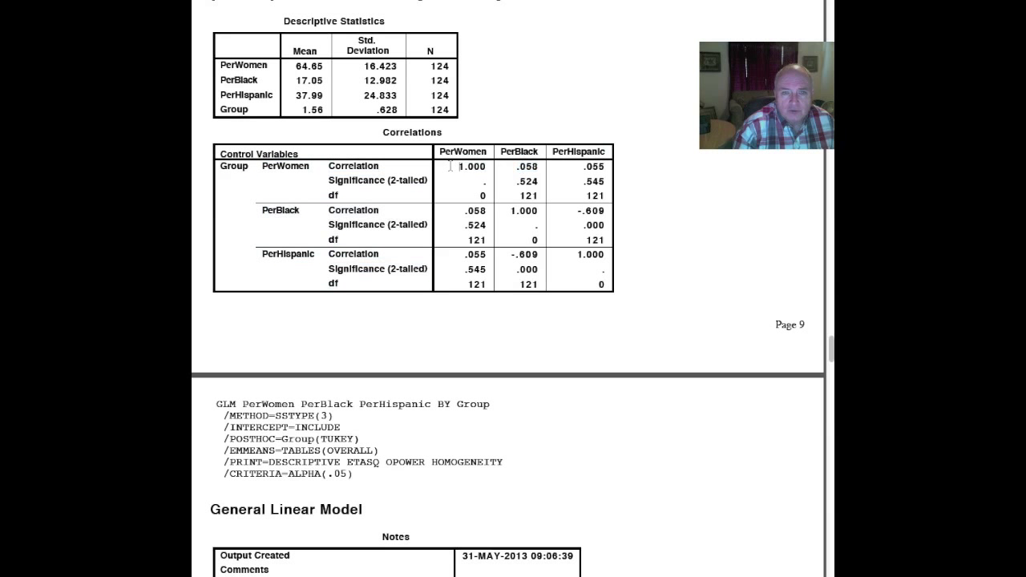
double_click(472, 167)
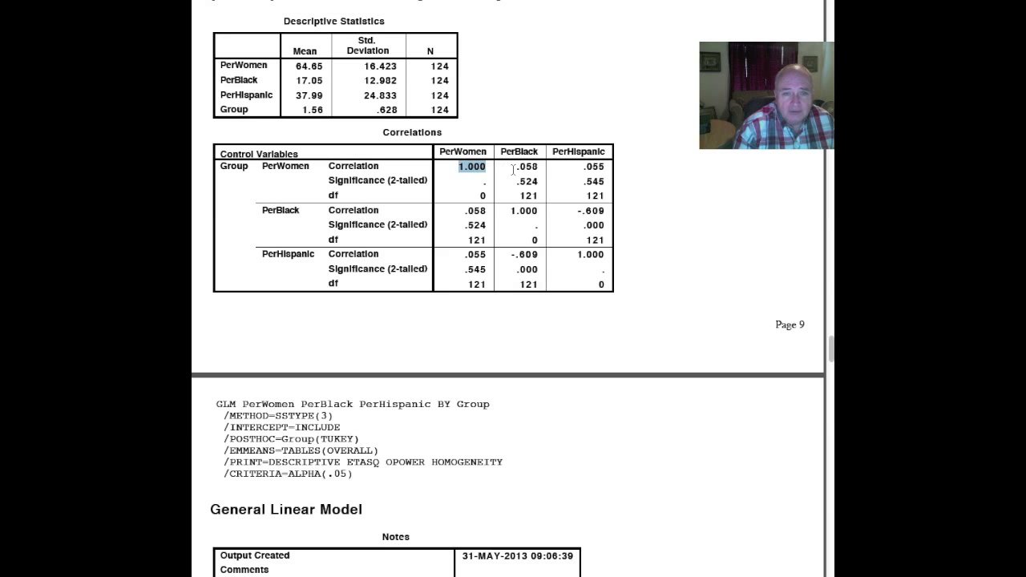
click(526, 166)
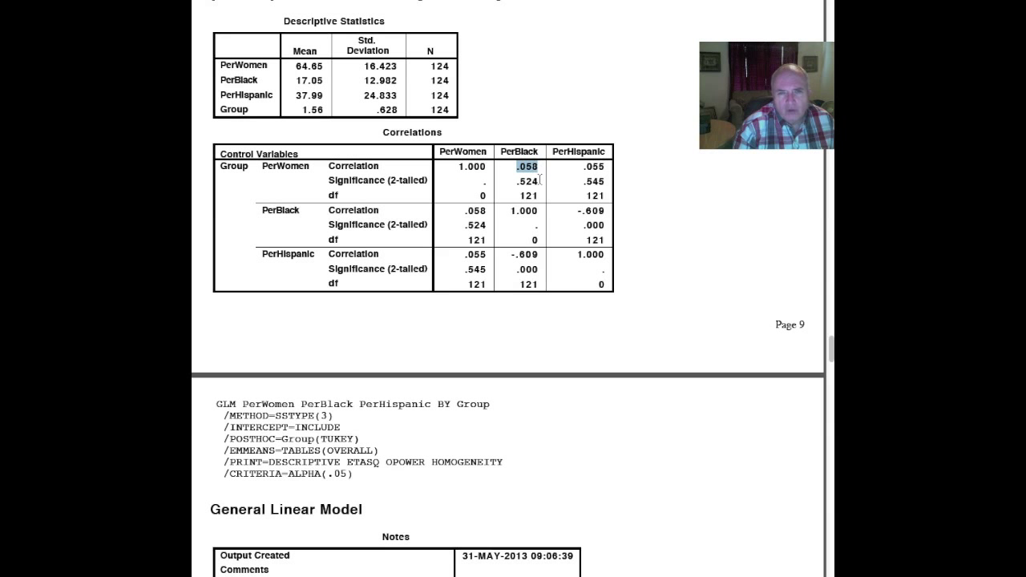
click(593, 165)
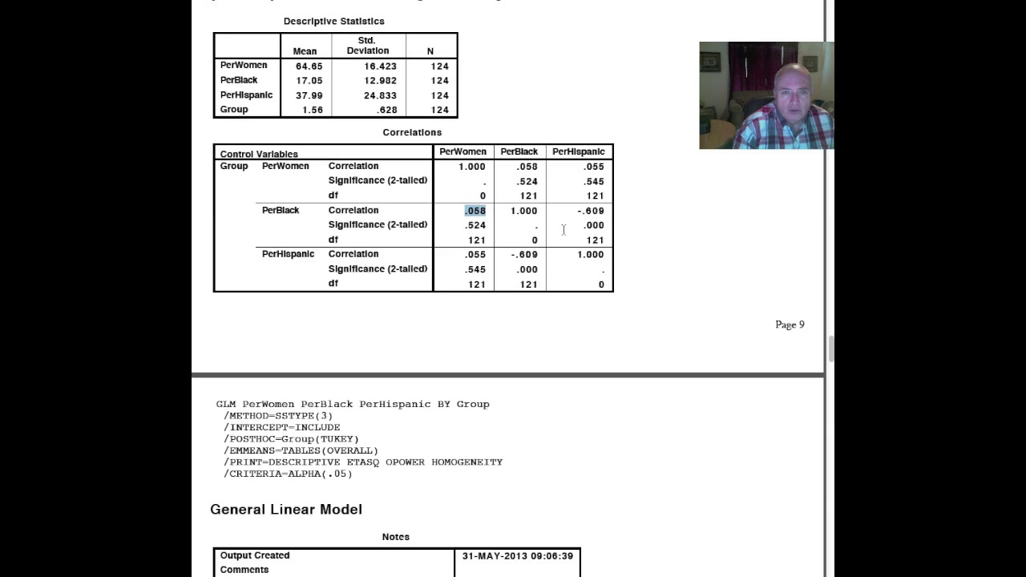
click(590, 212)
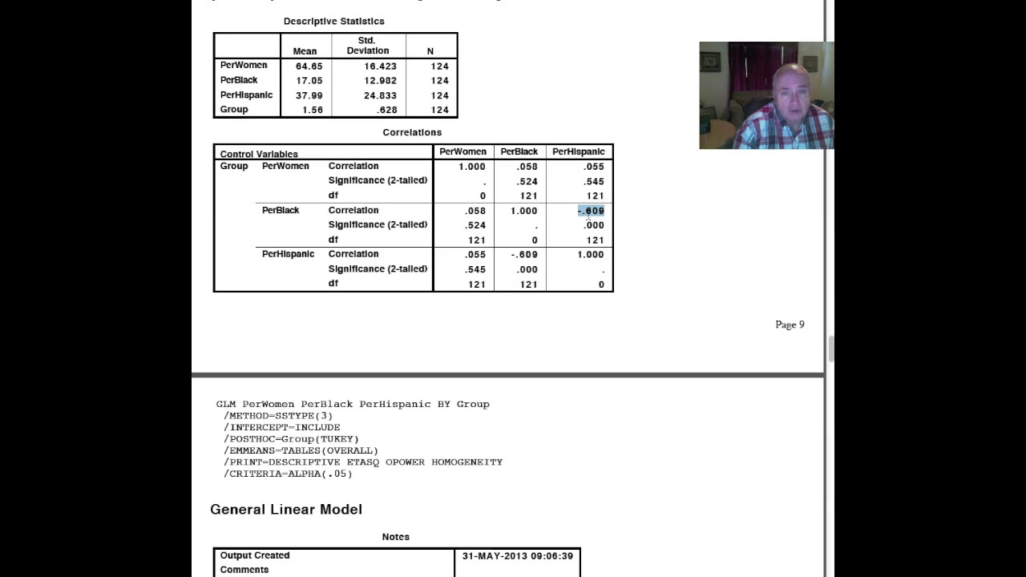
mouse_move(565, 281)
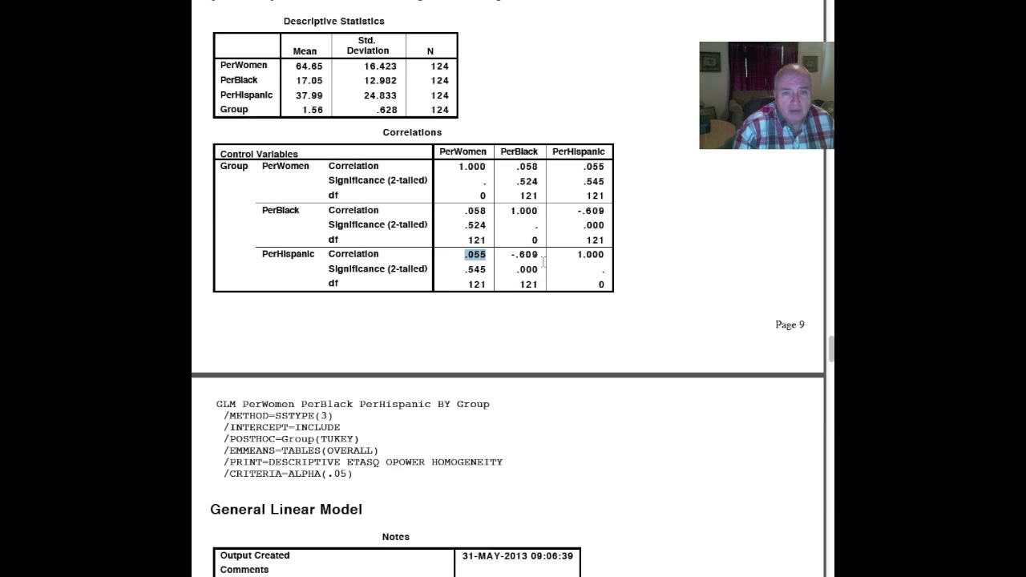
click(520, 254)
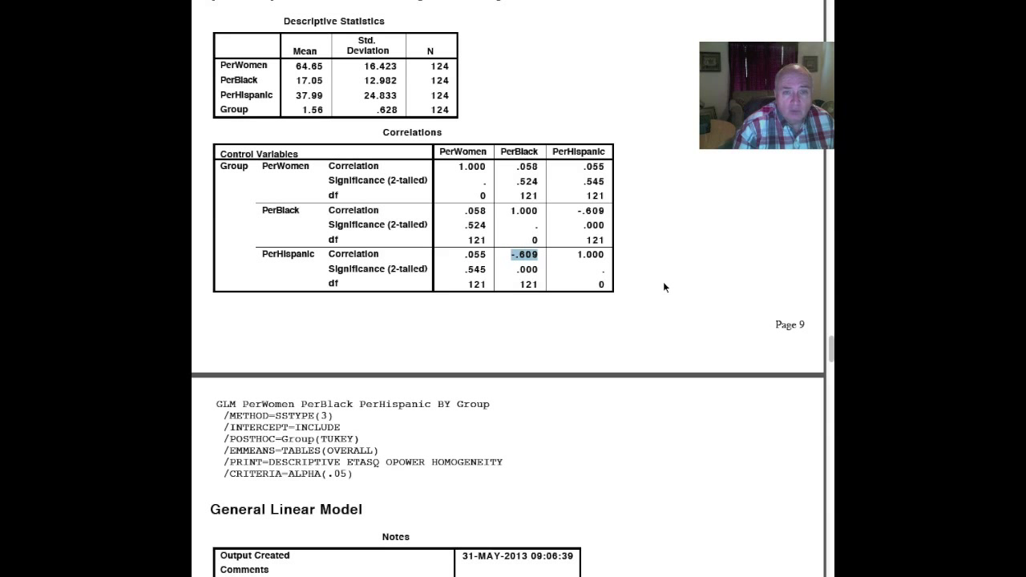
scroll(down, 3)
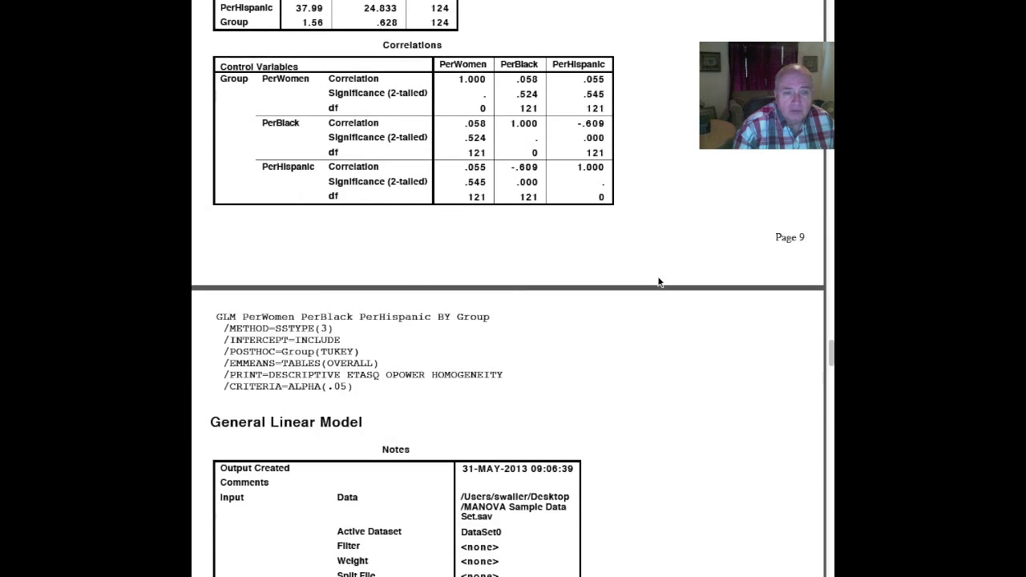
Scroll into the GLM output, point out group 2's descriptives, and reach Box's M 85.077 and Multivariate Tests
scroll(down, 3)
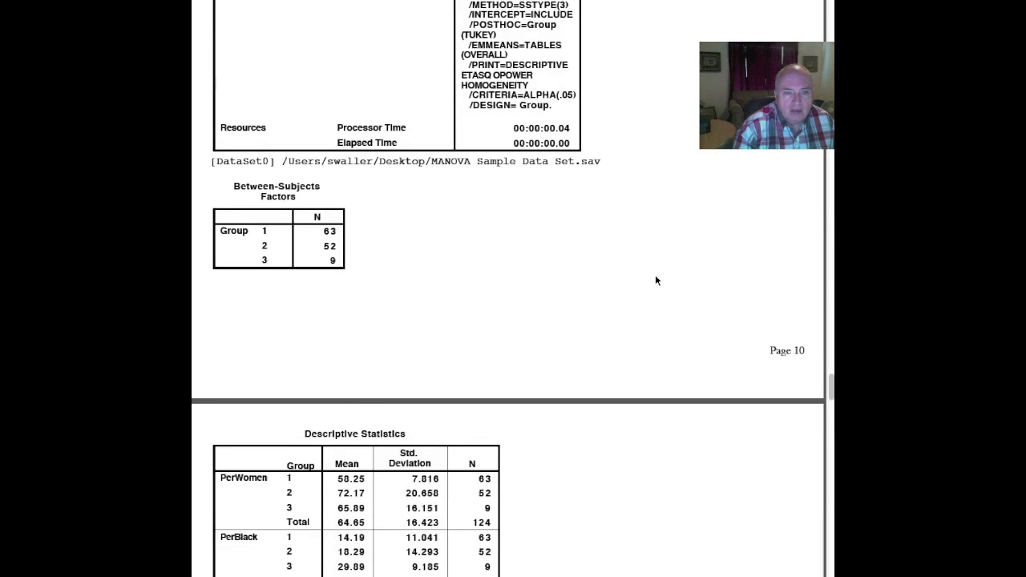
scroll(down, 3)
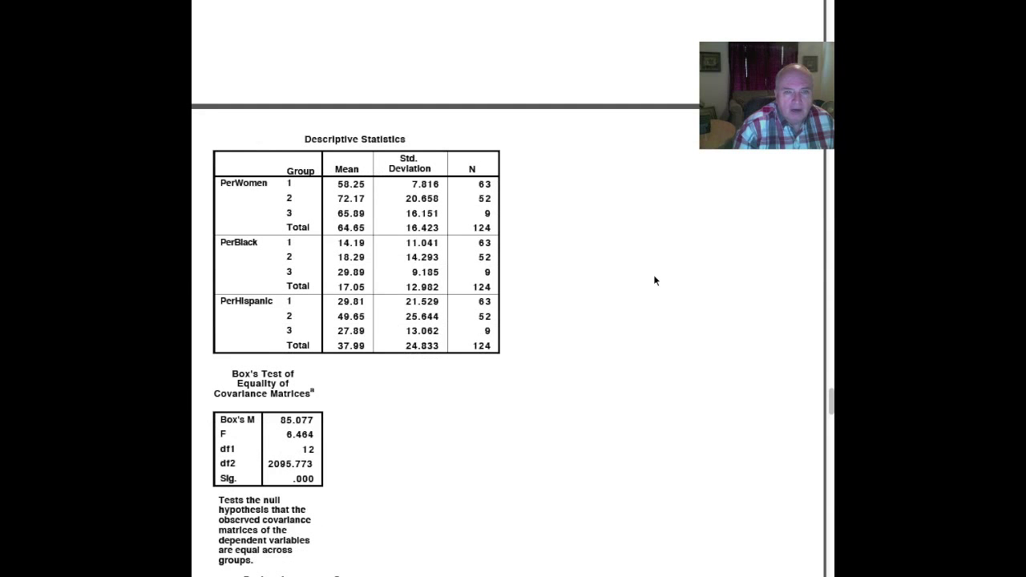
scroll(down, 3)
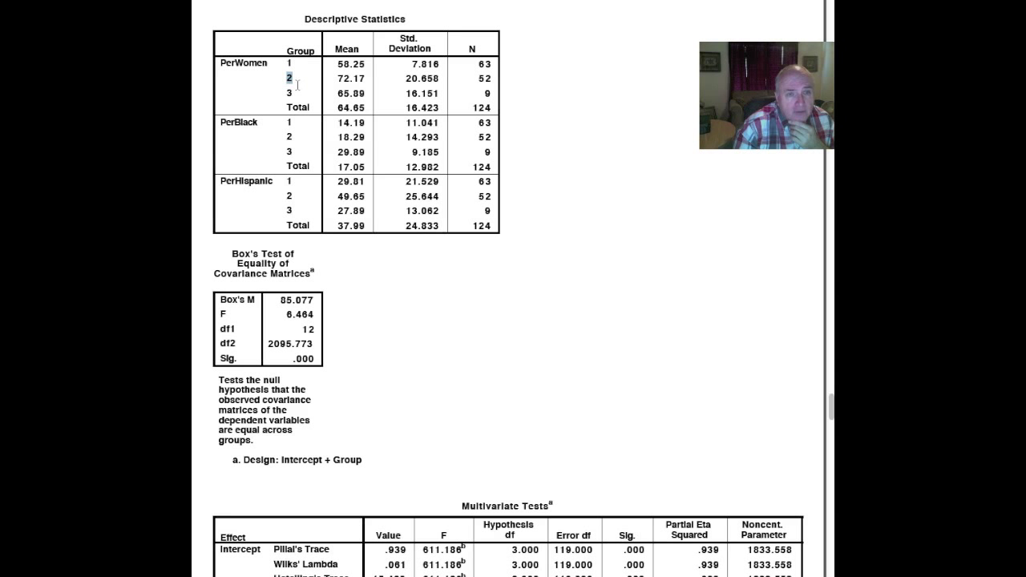
click(289, 92)
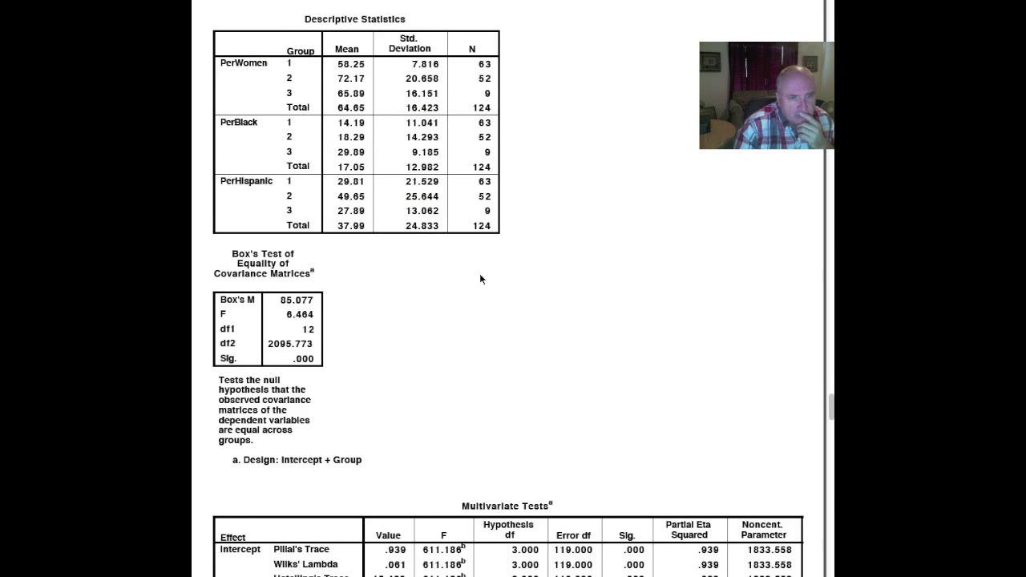
scroll(down, 3)
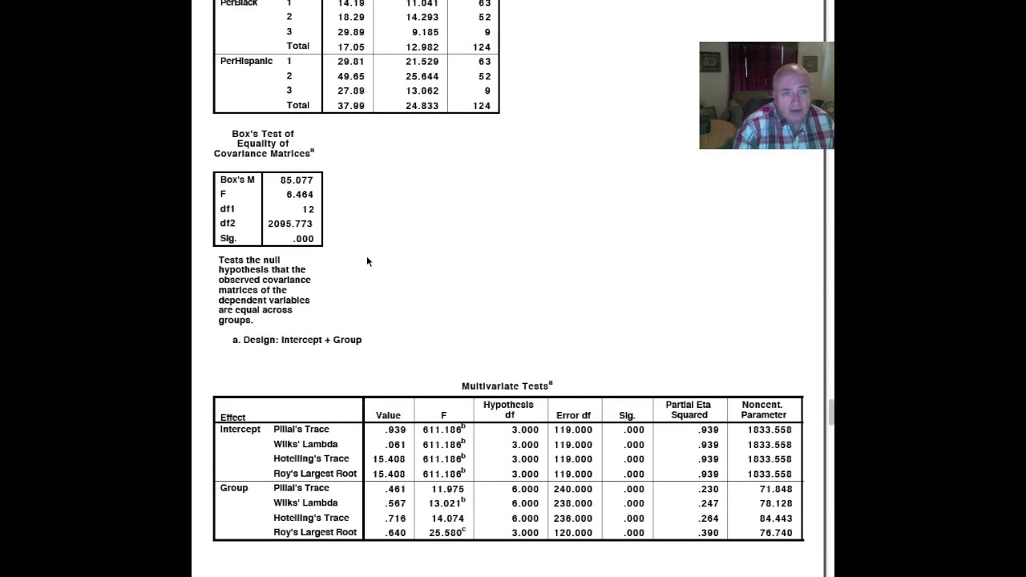
Review the Group Wilks' Lambda row: Sig. .000 and partial eta squared .247, then move toward Levene's test
scroll(down, 3)
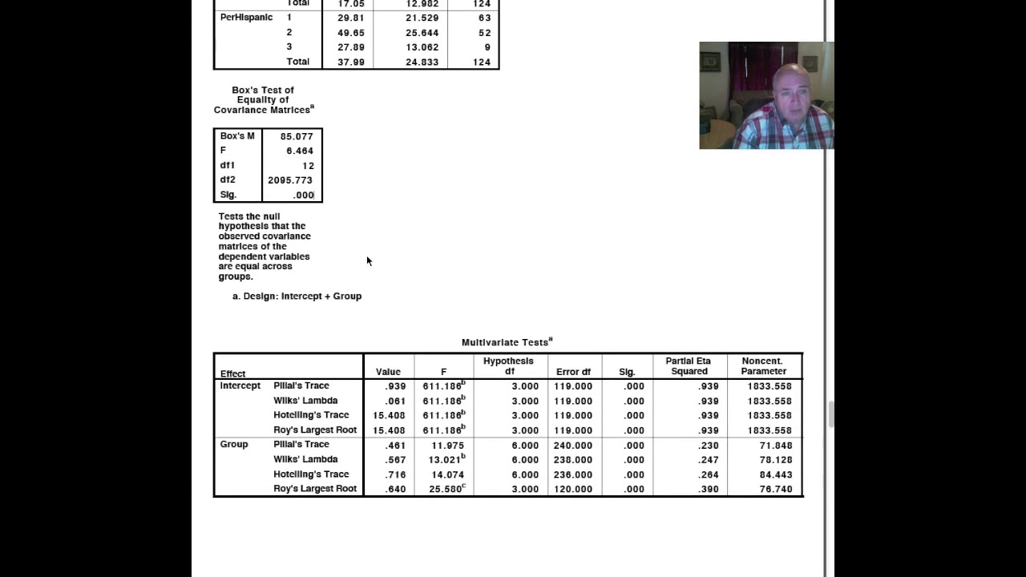
scroll(down, 3)
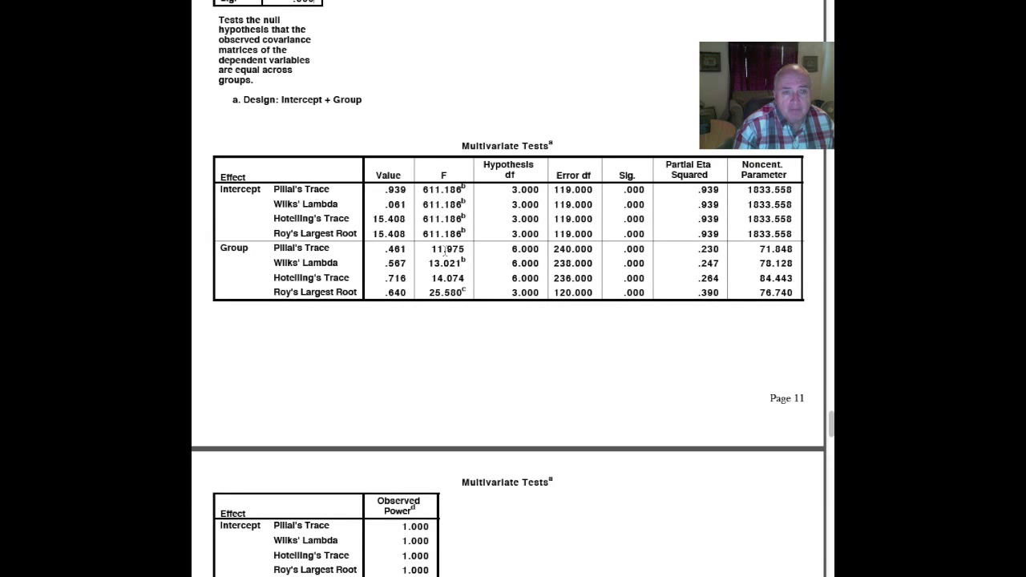
mouse_move(613, 199)
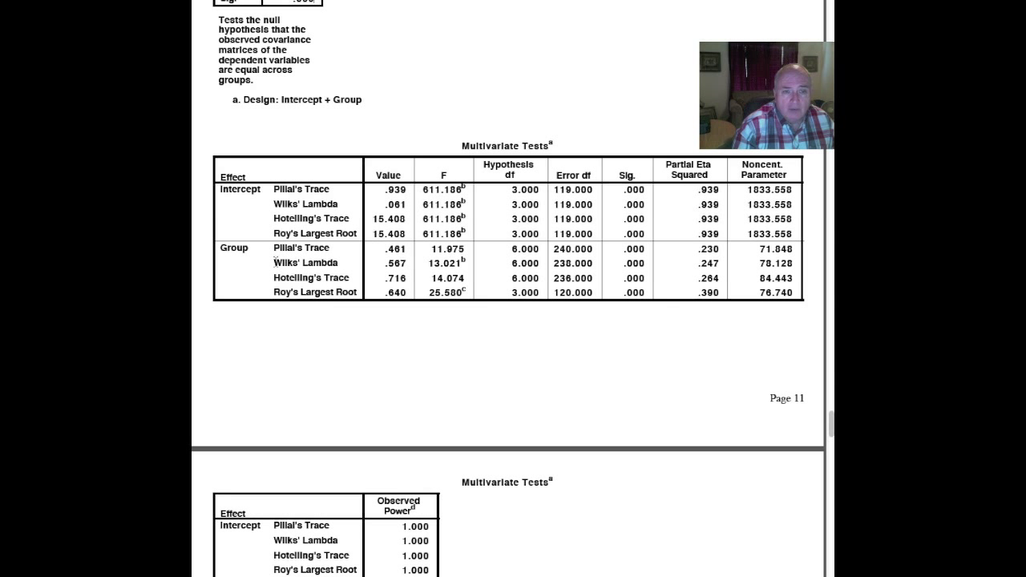
double_click(304, 263)
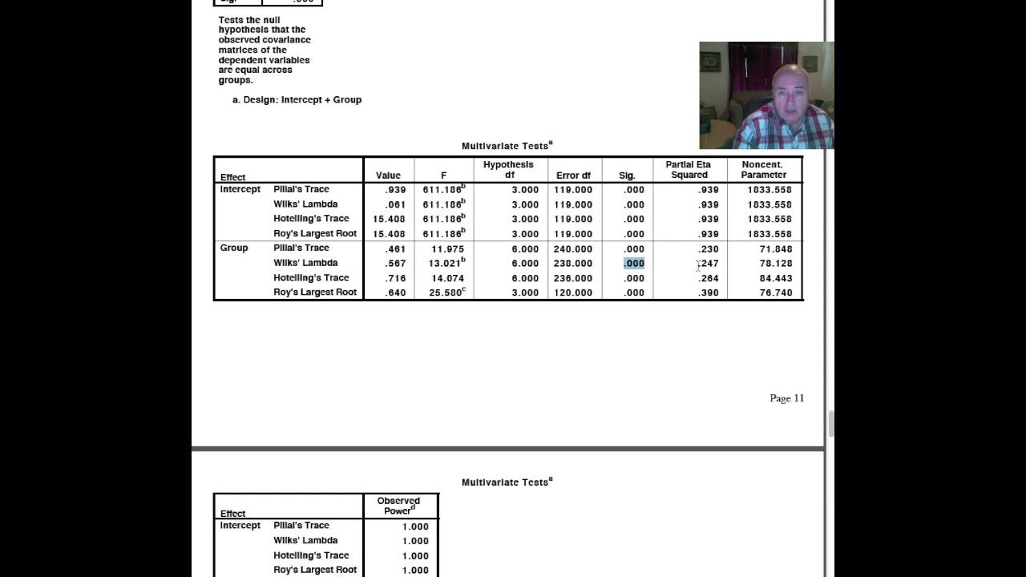
click(688, 263)
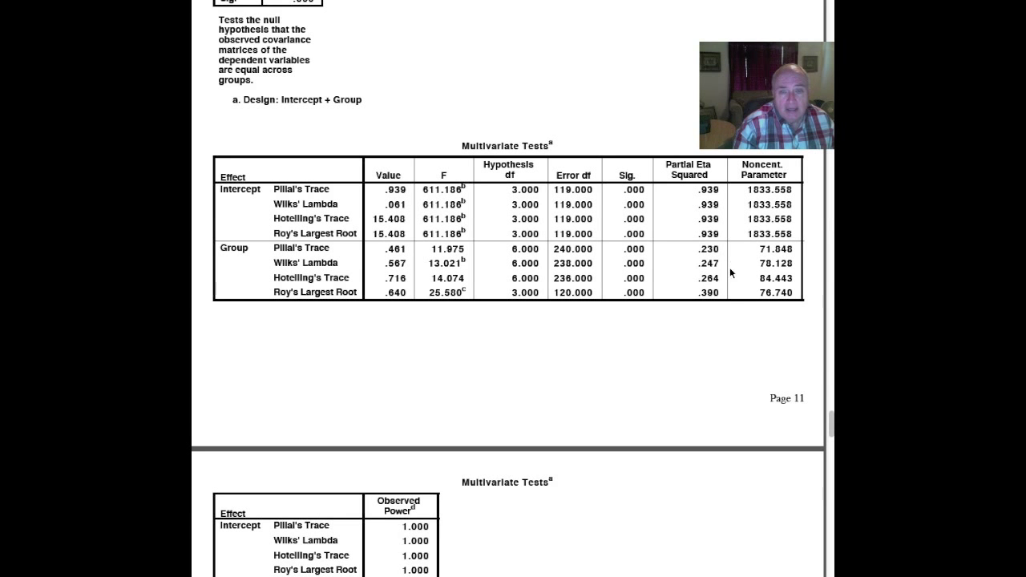
scroll(down, 3)
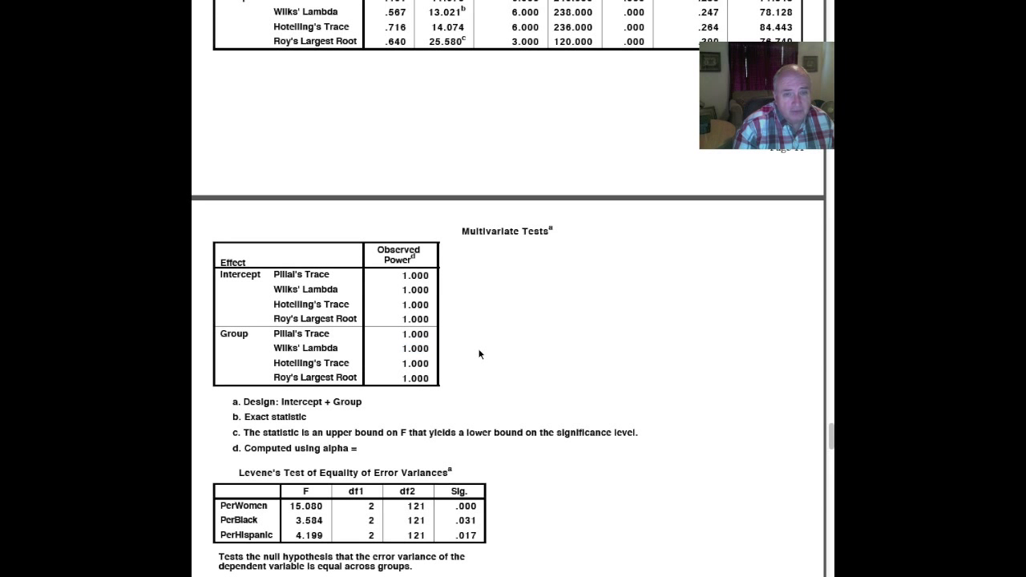
Review Levene's test significances, pointing out PerBlack p = .031 alongside PerWomen .000 and PerHispanic .017
scroll(down, 3)
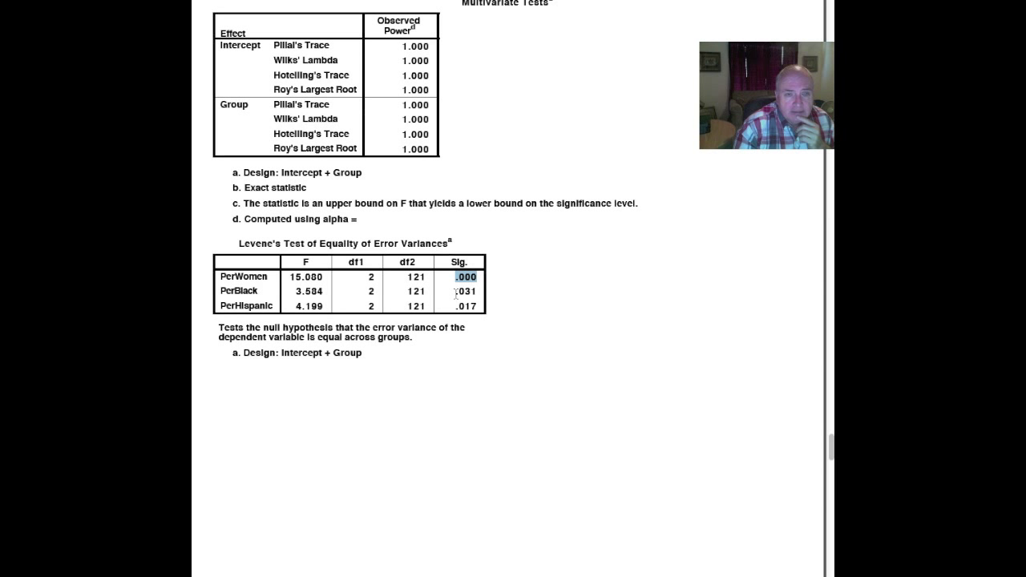
click(463, 292)
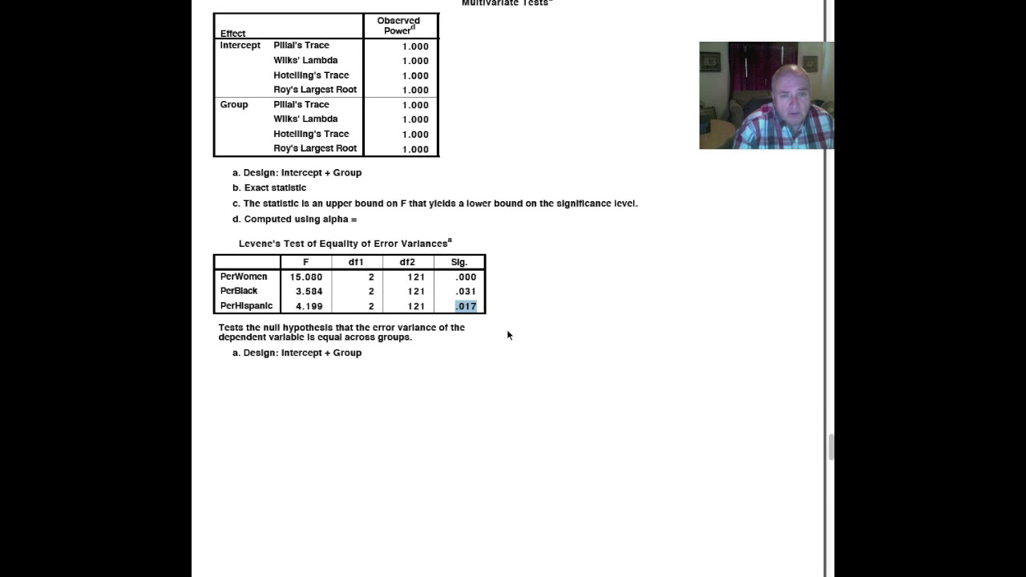
scroll(down, 3)
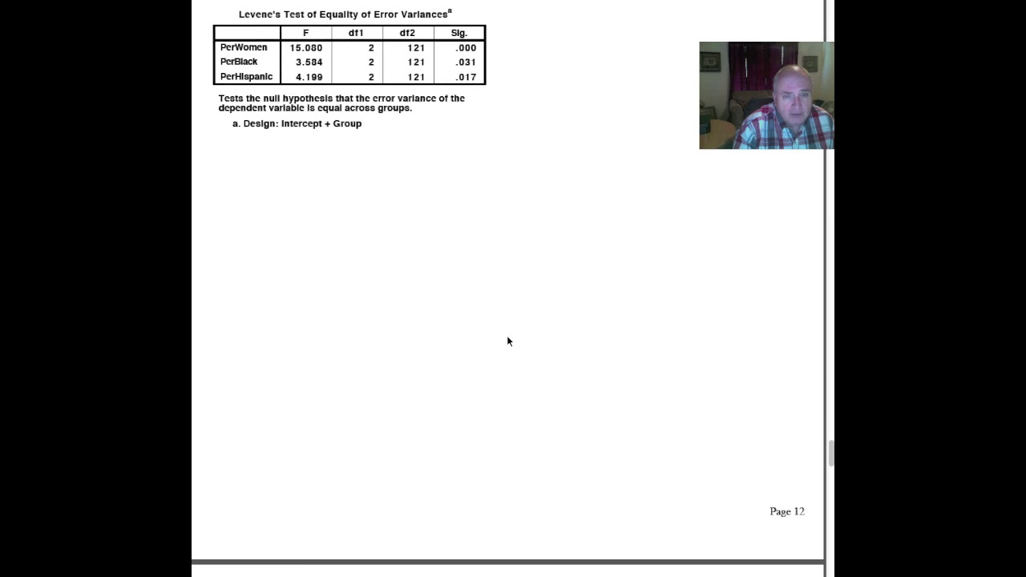
Scroll past Estimated Marginal Means to the Tukey HSD Multiple Comparisons table (PerWomen 1–2 difference −13.92)
scroll(down, 3)
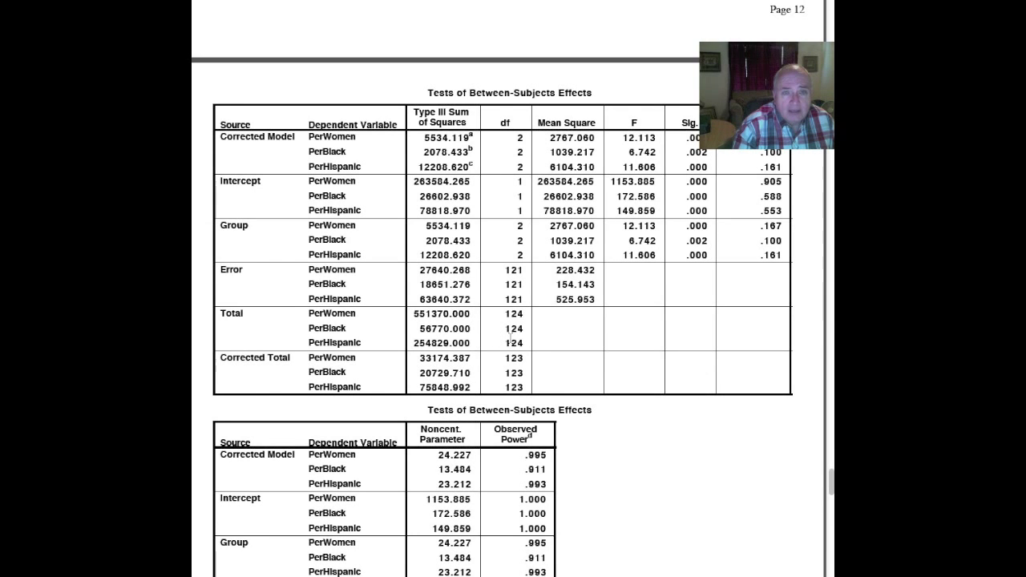
scroll(down, 3)
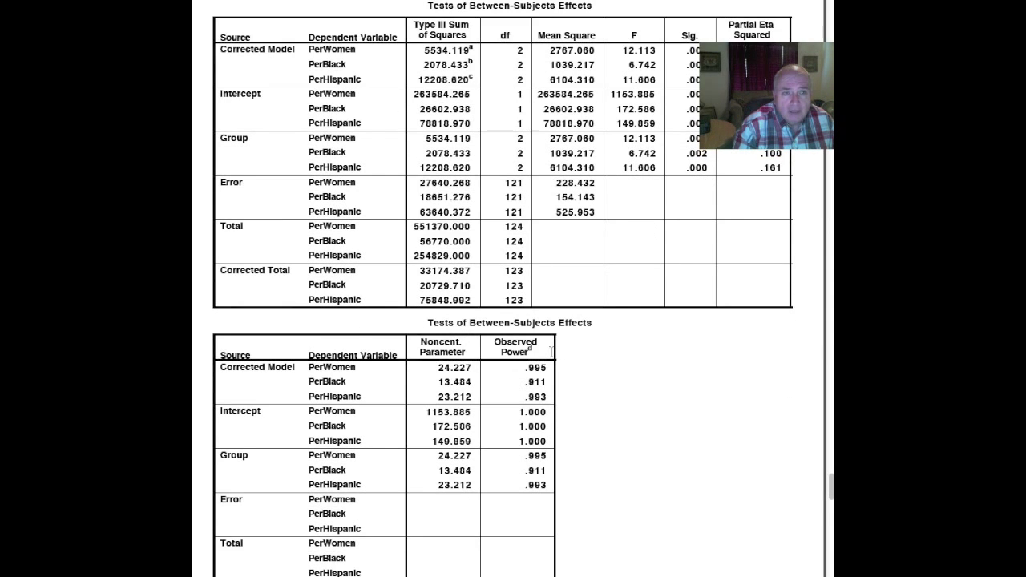
scroll(down, 3)
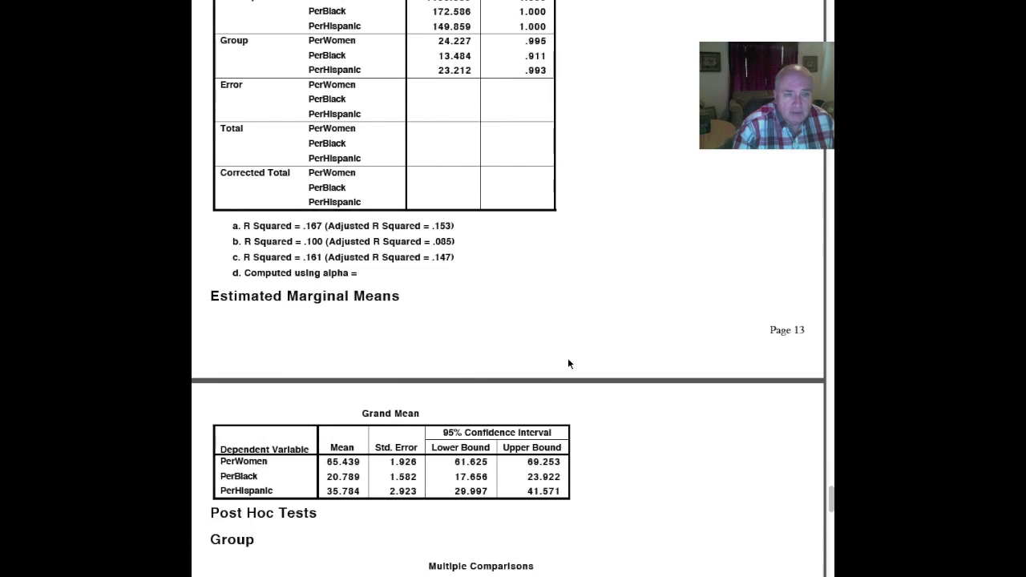
scroll(down, 3)
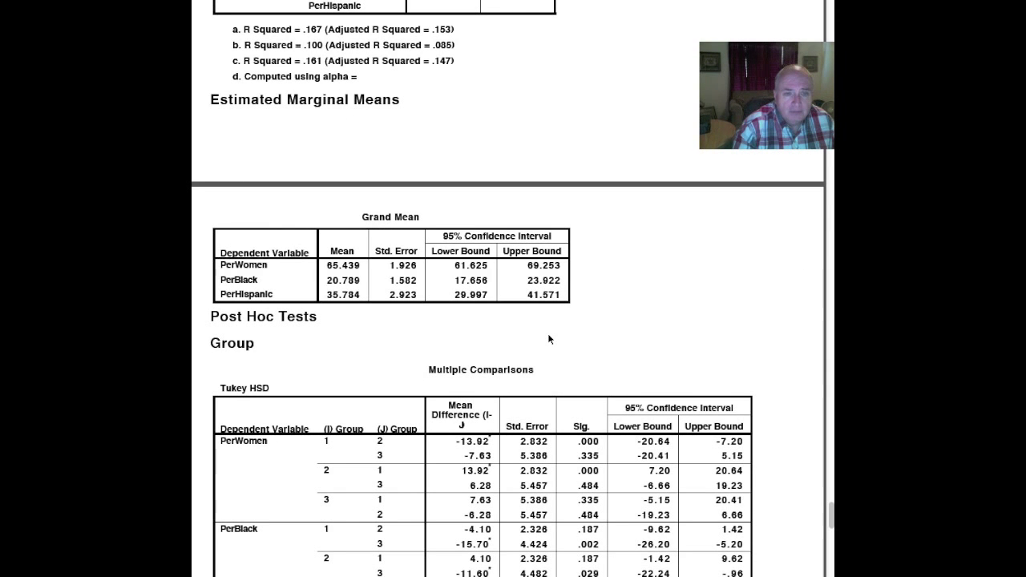
scroll(down, 3)
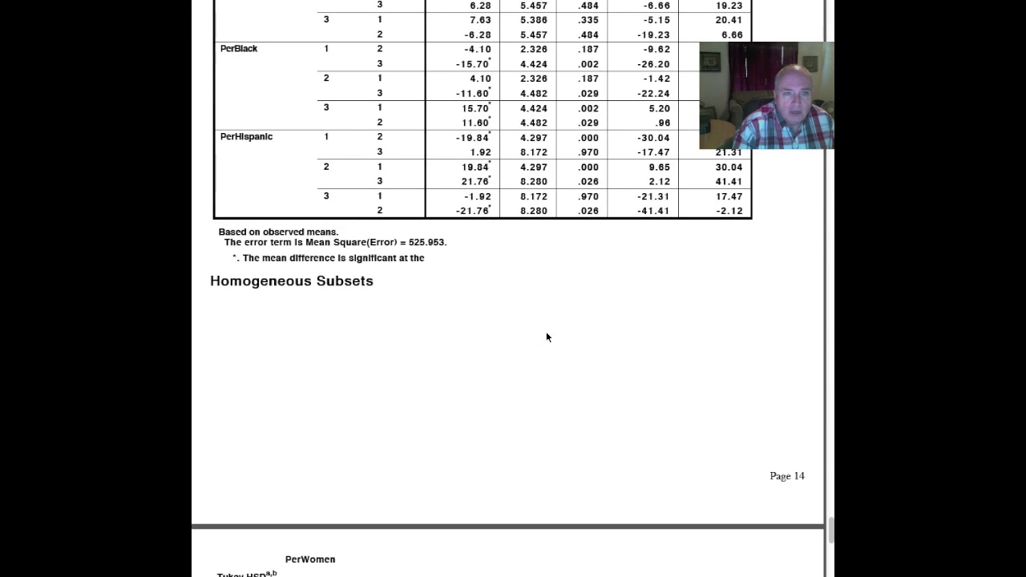
scroll(up, 3)
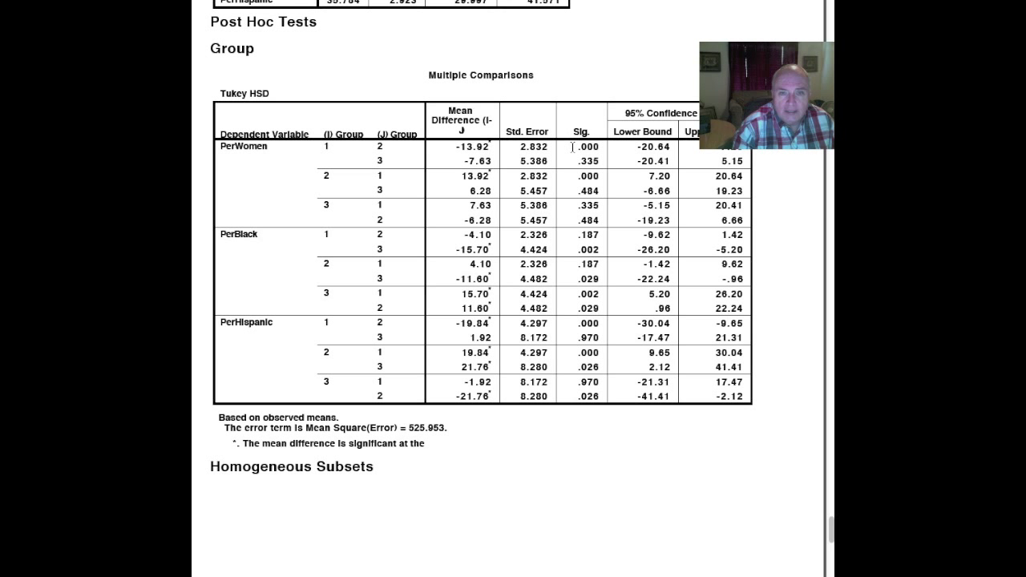
Mark the Tukey Sig. values for PerWomen 1 vs 3 and the PerBlack group comparisons
double_click(590, 148)
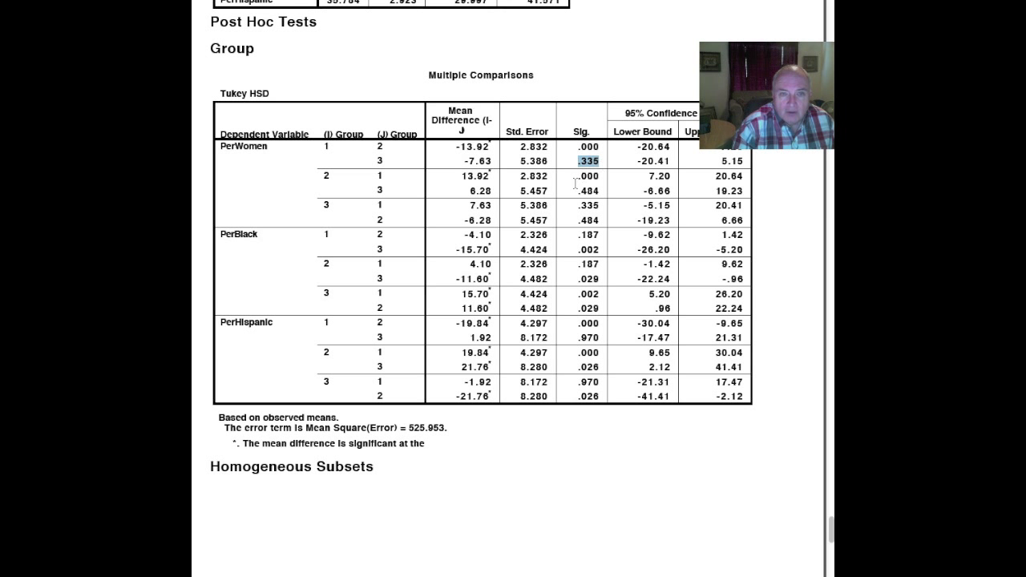
click(587, 175)
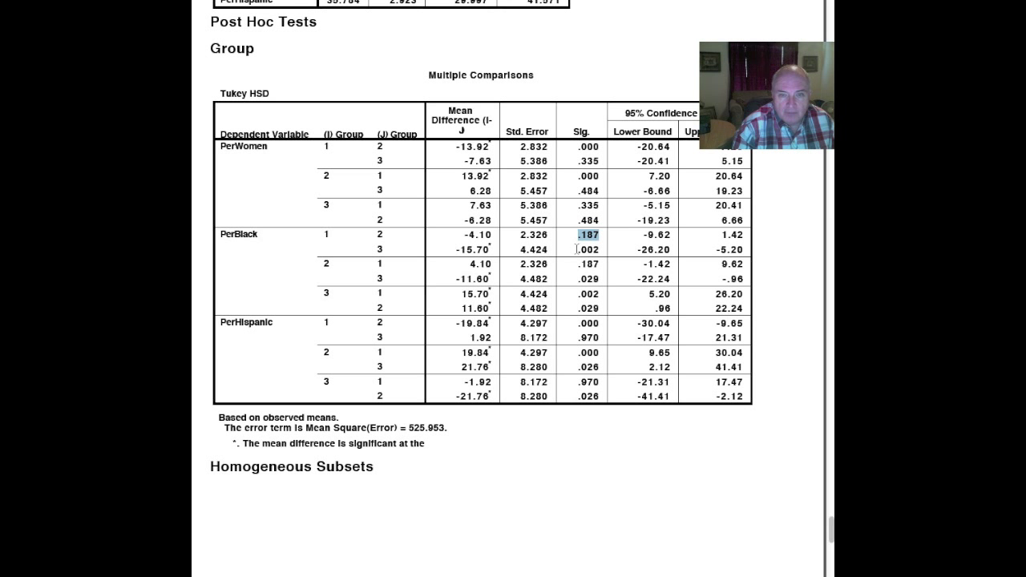
click(587, 250)
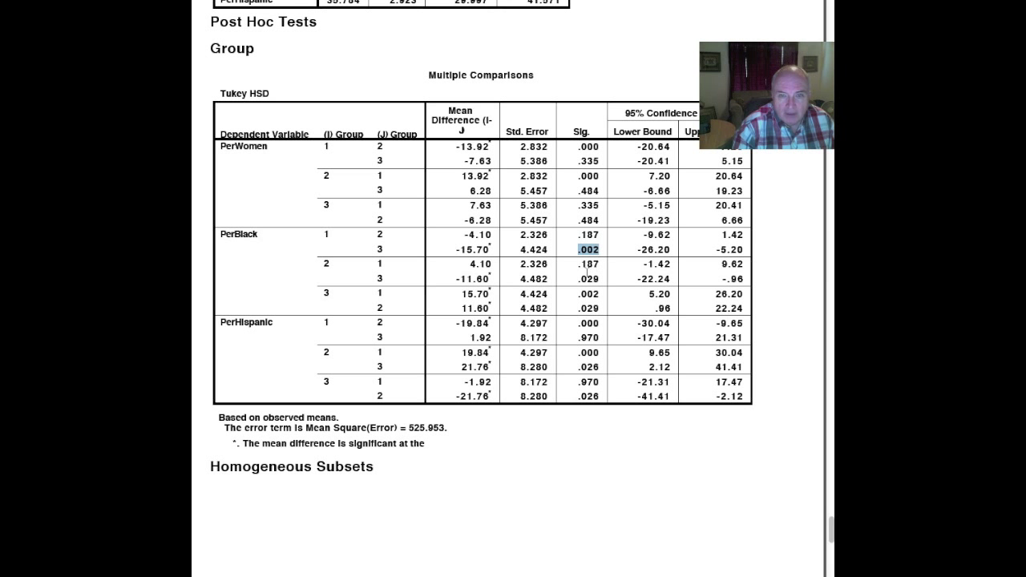
click(590, 279)
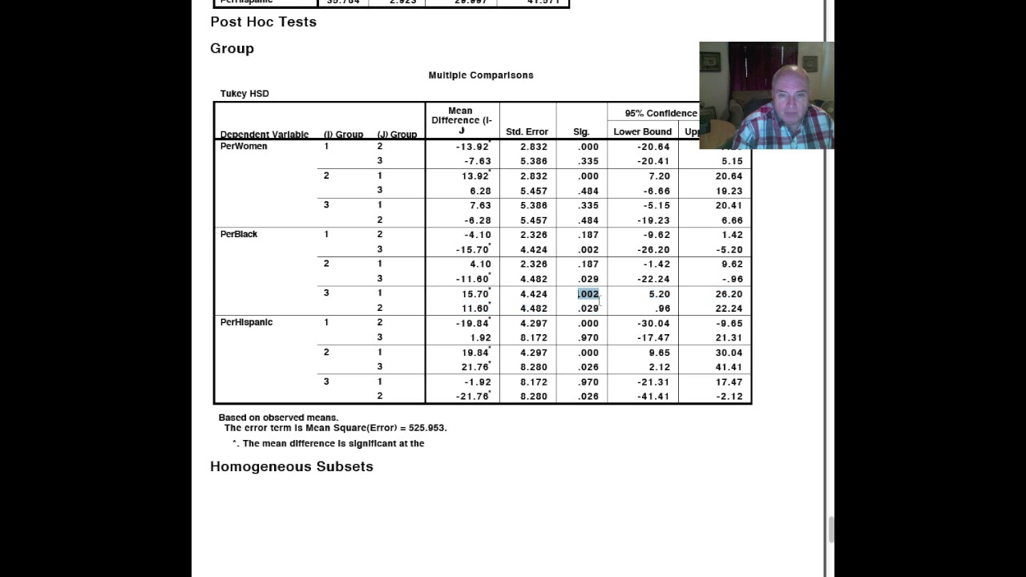
click(587, 308)
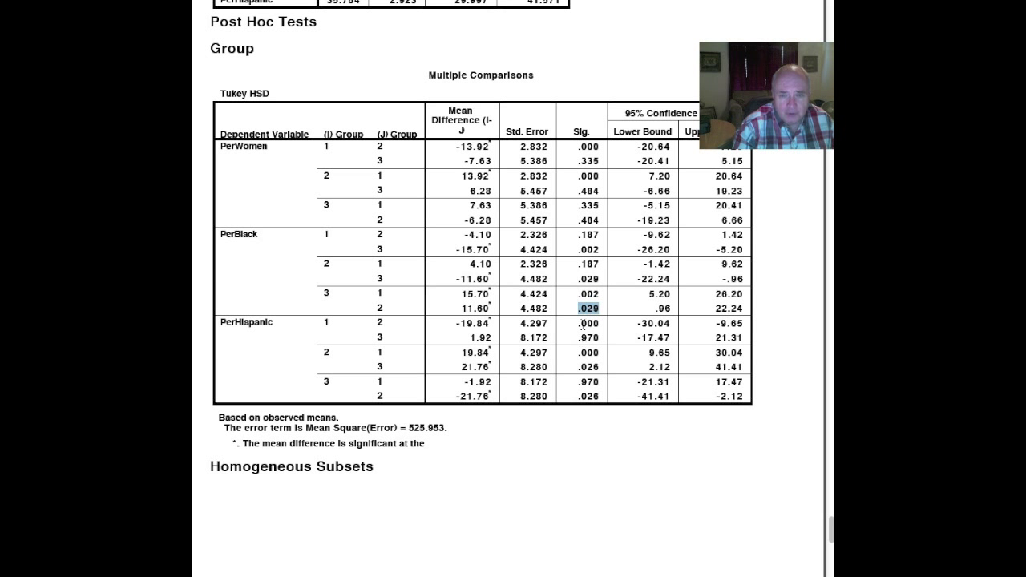
click(580, 324)
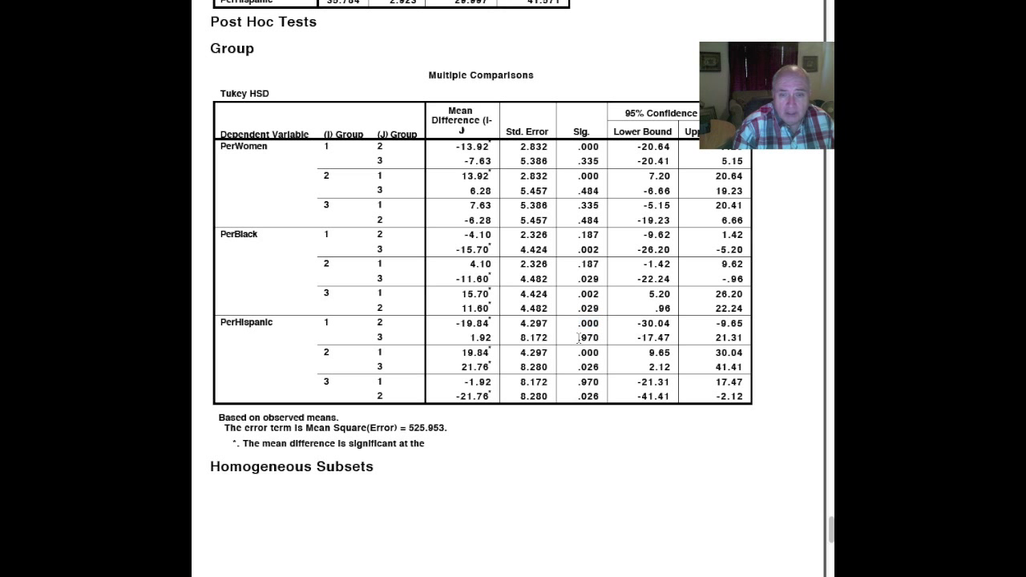
Mark the PerHispanic comparison Sig. values, then scroll to the PerWomen and PerBlack homogeneous subsets tables
double_click(587, 337)
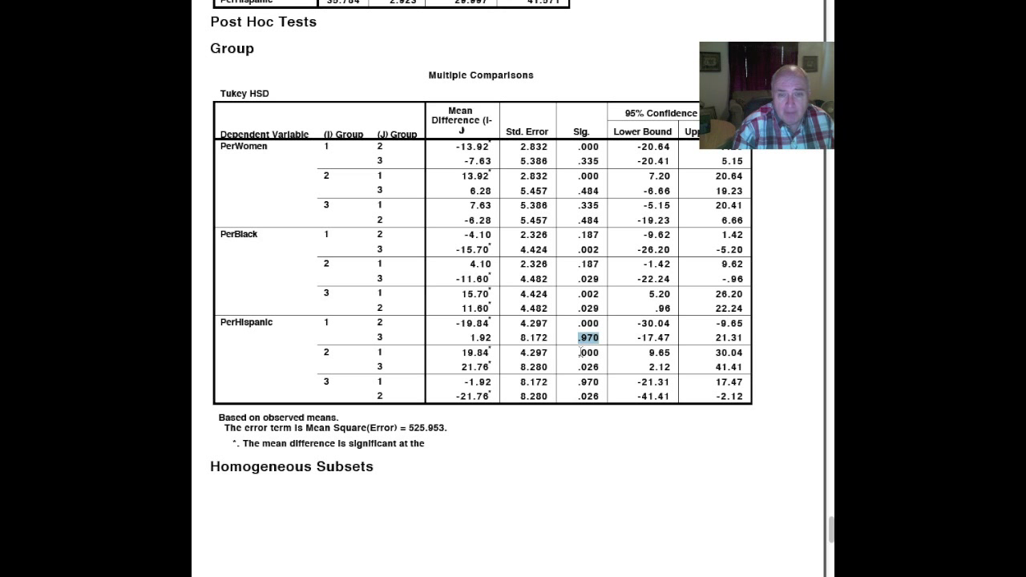
click(587, 353)
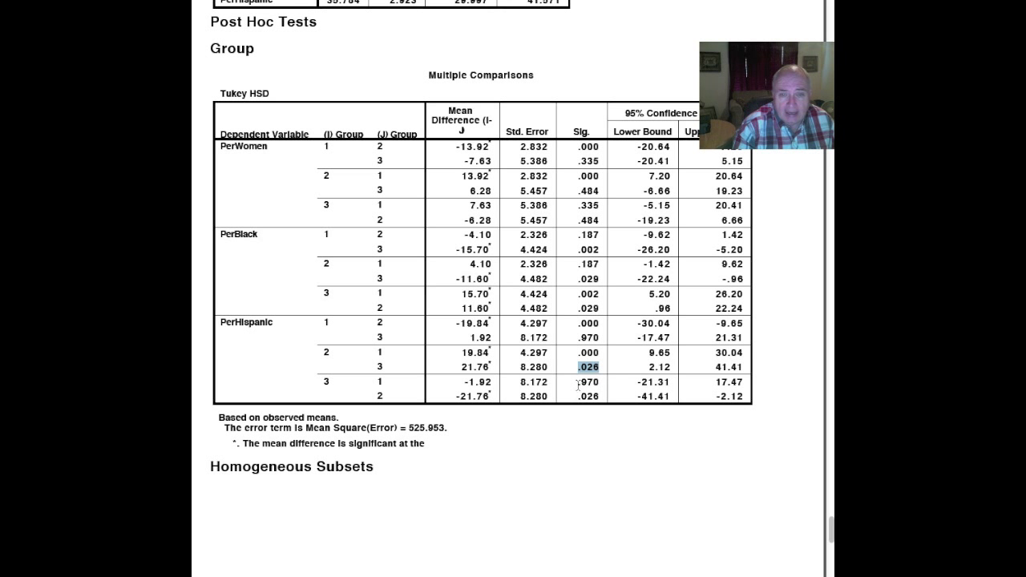
click(587, 382)
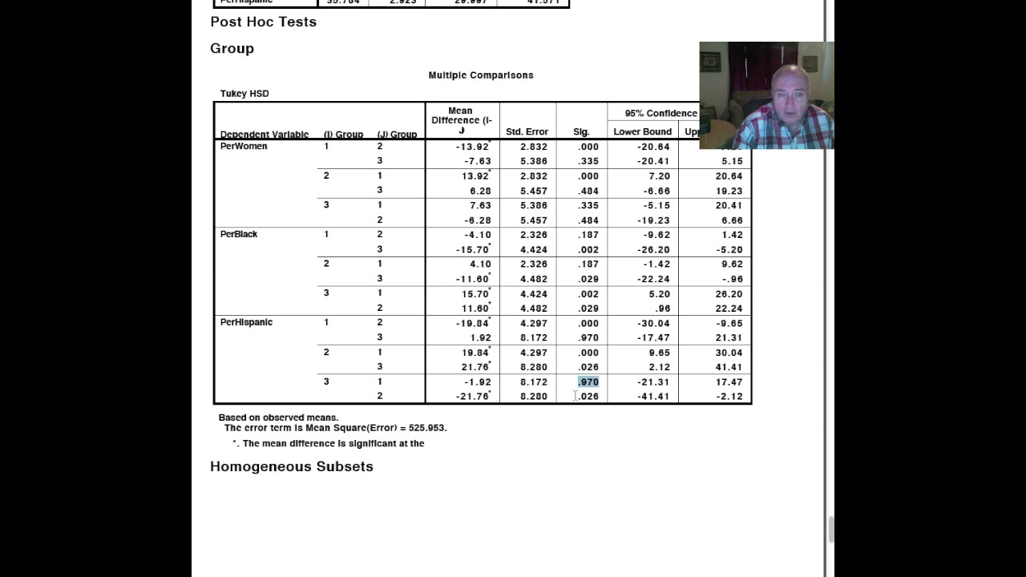
click(587, 396)
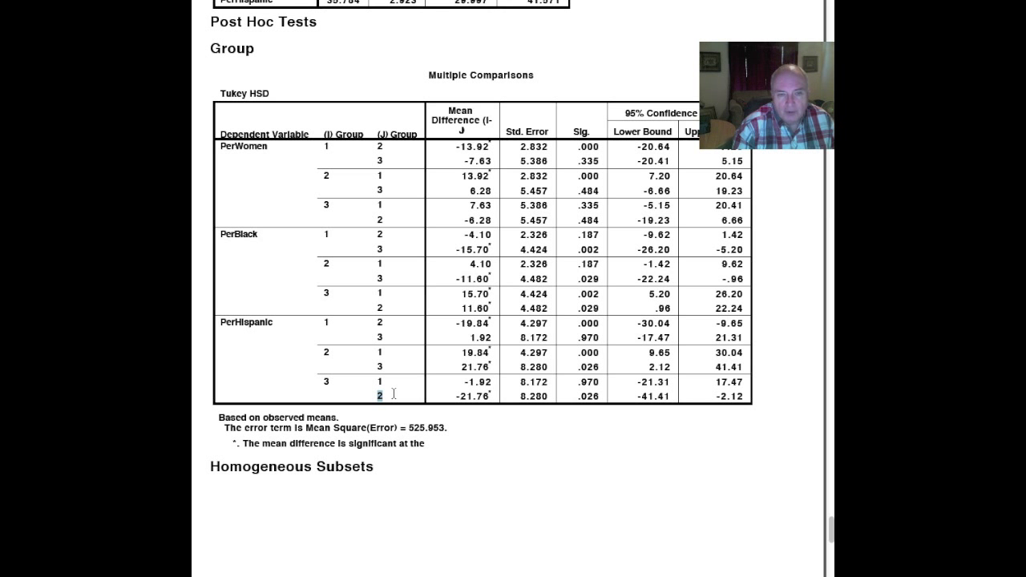
scroll(down, 3)
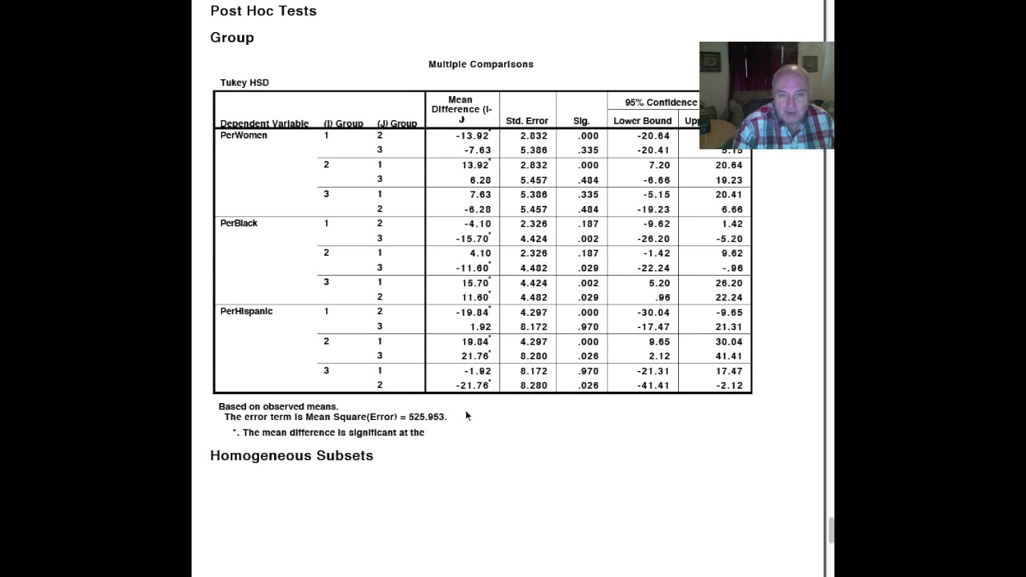
scroll(down, 3)
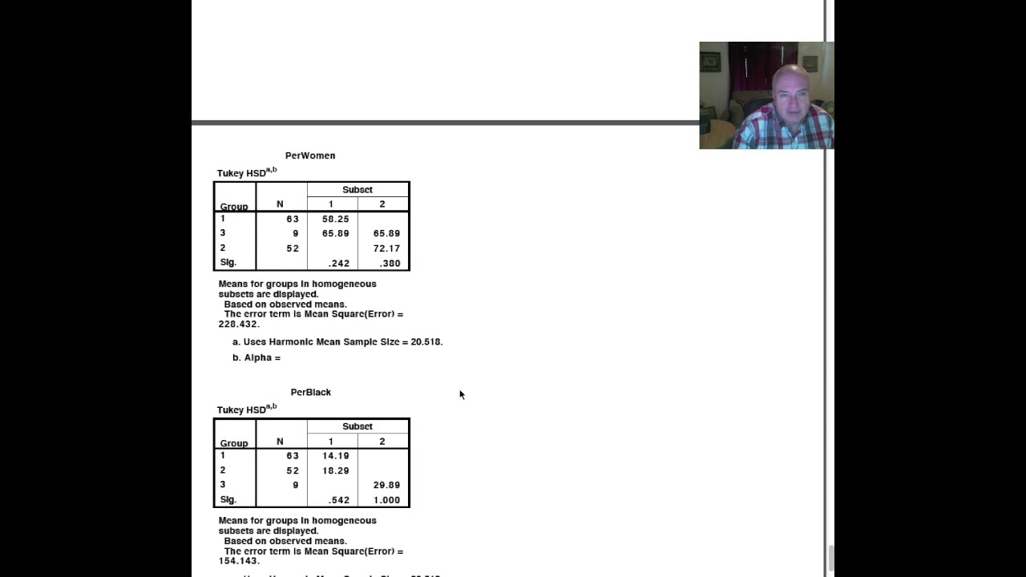
Scroll back through Multivariate Tests to the GLM Descriptive Statistics and Box's M (85.077, p = .000)
scroll(down, 3)
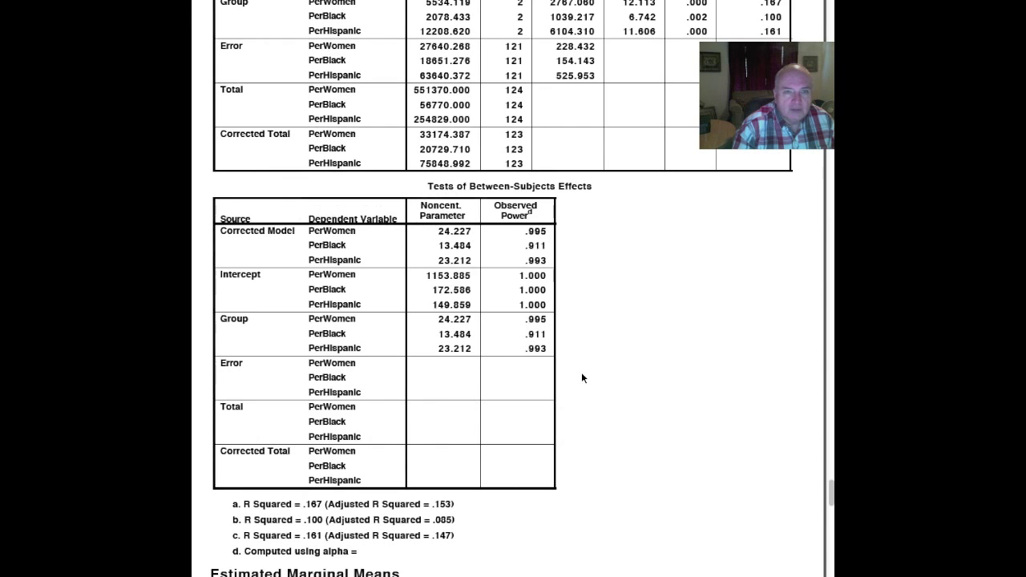
scroll(down, 3)
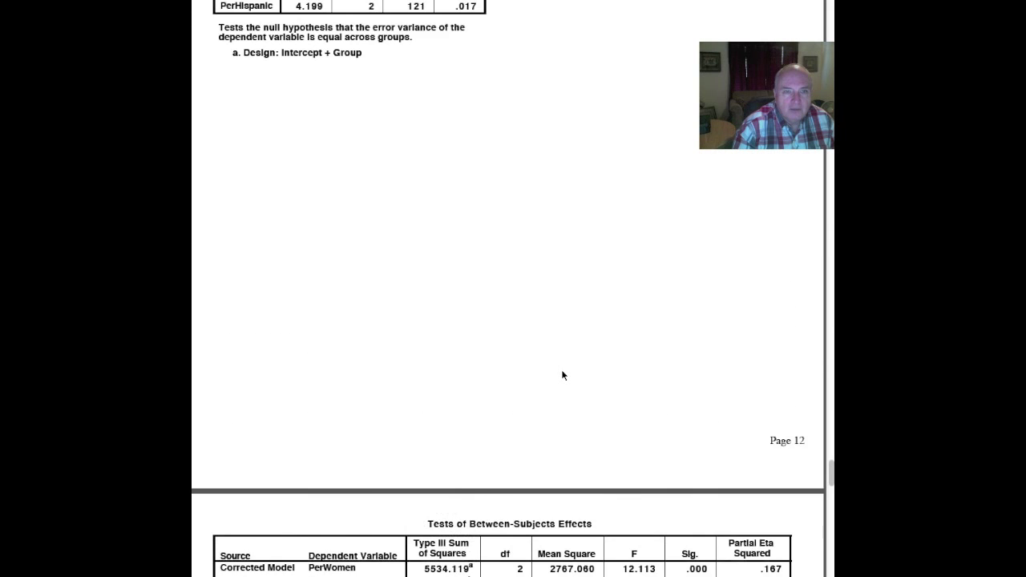
scroll(up, 3)
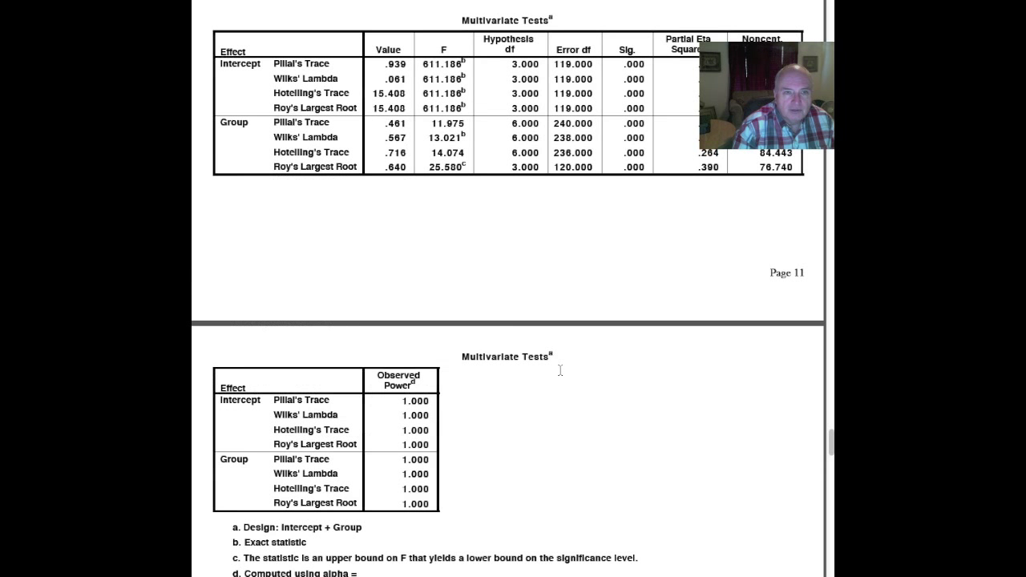
scroll(down, 3)
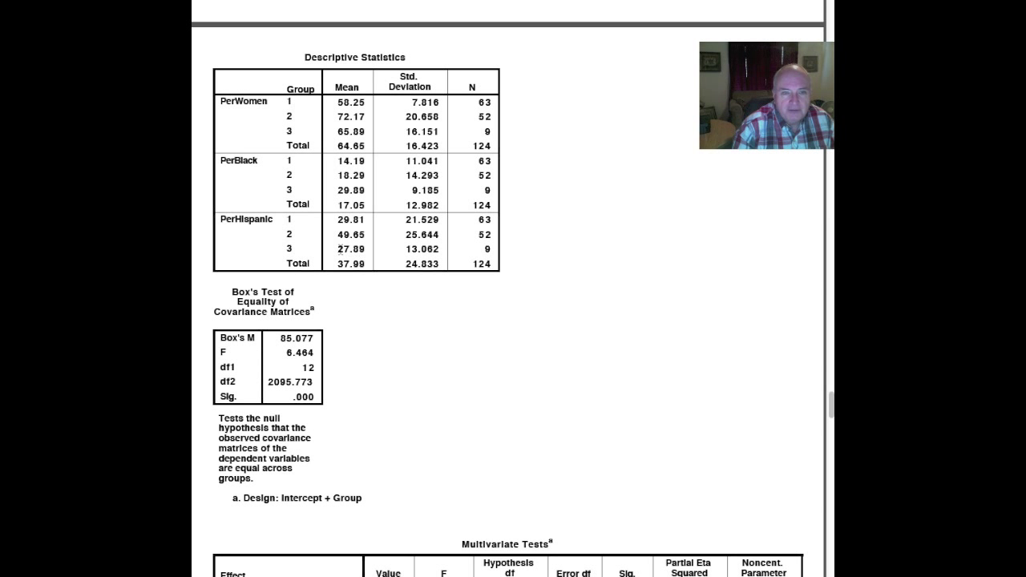
mouse_move(298, 248)
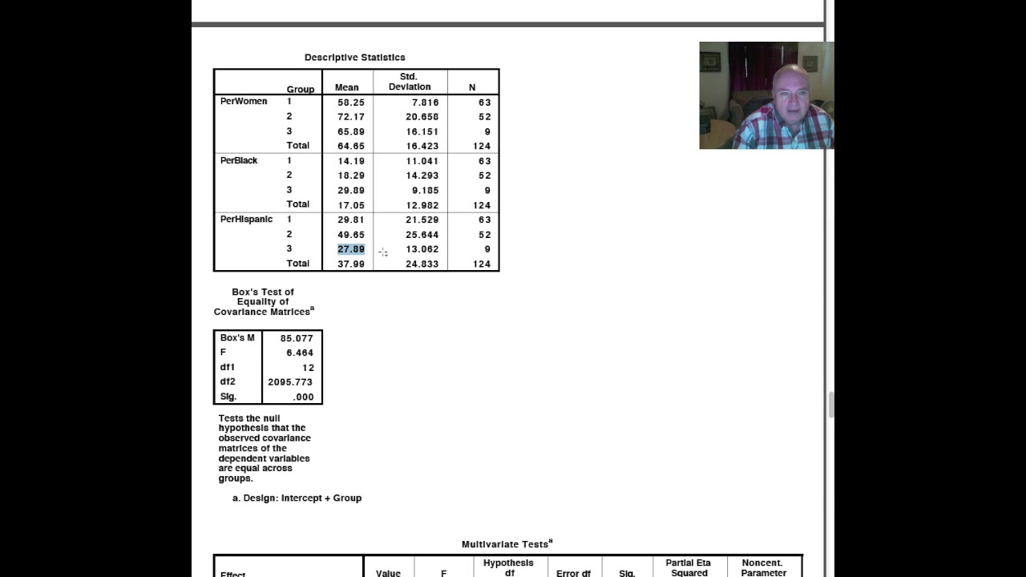
click(347, 234)
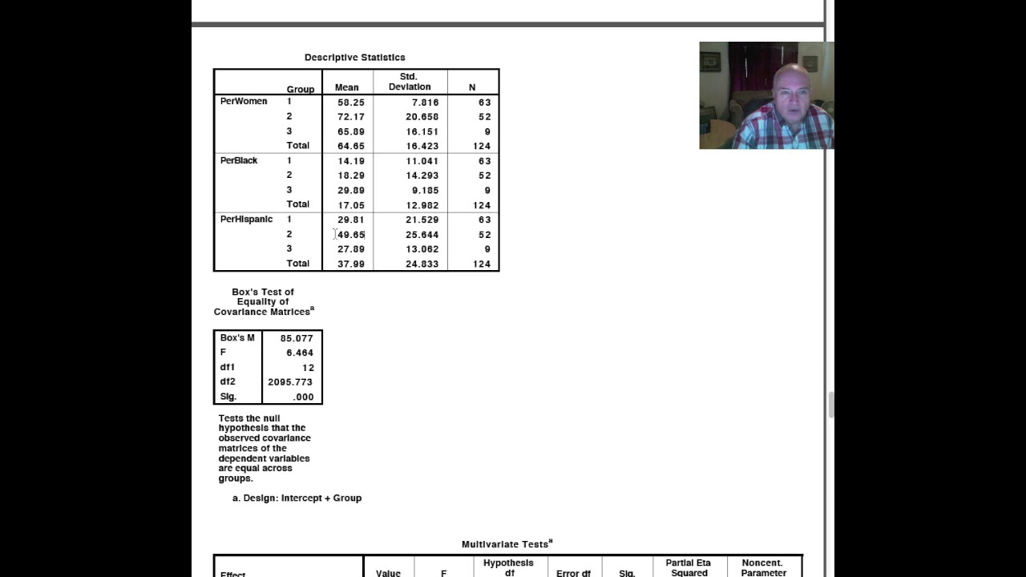
double_click(350, 234)
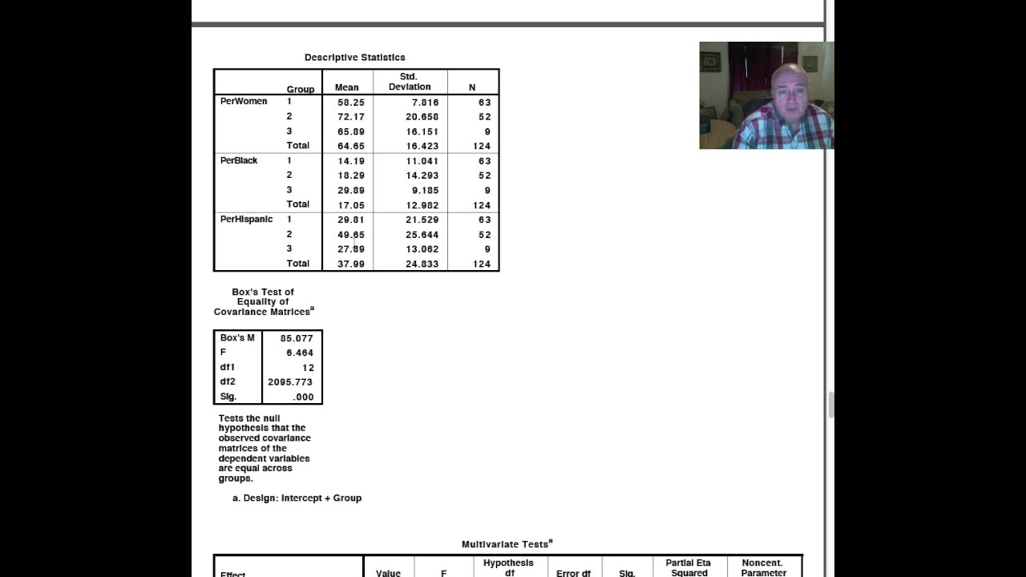
double_click(350, 248)
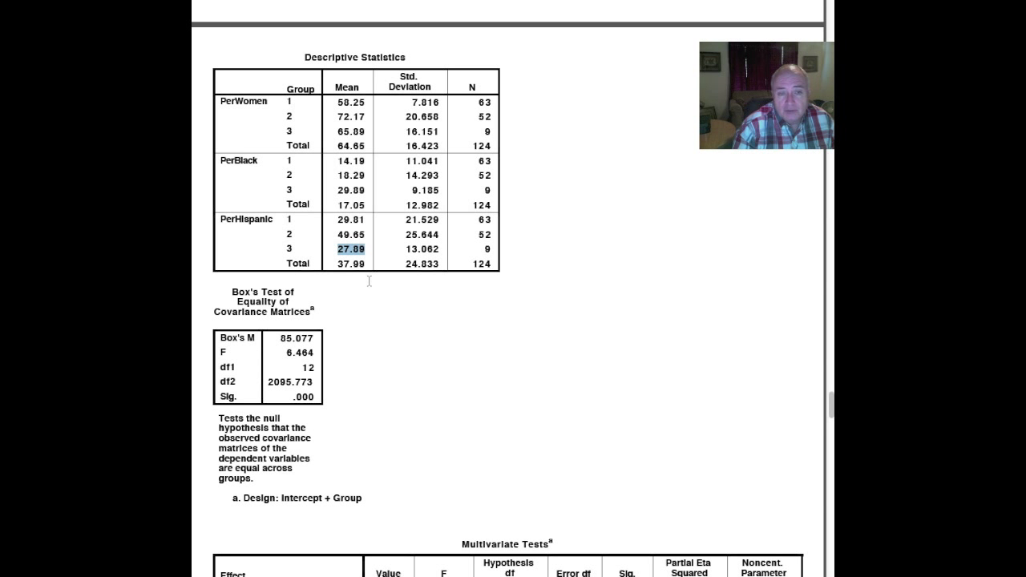